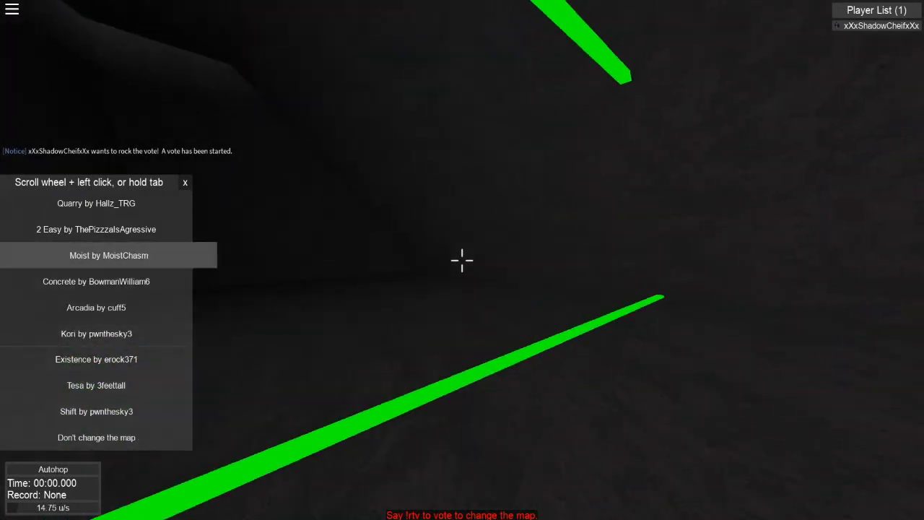
Vote for a map in the list to leave the dark starting area for a stone-and-water map.
{"action": "left_click", "coordinate": [110, 254]}
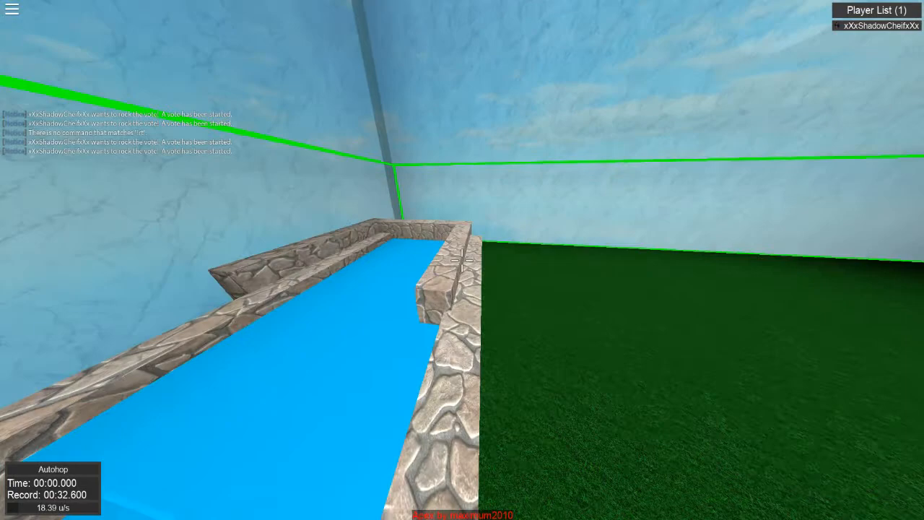
{"action": "mouse_move", "coordinate": [462, 260]}
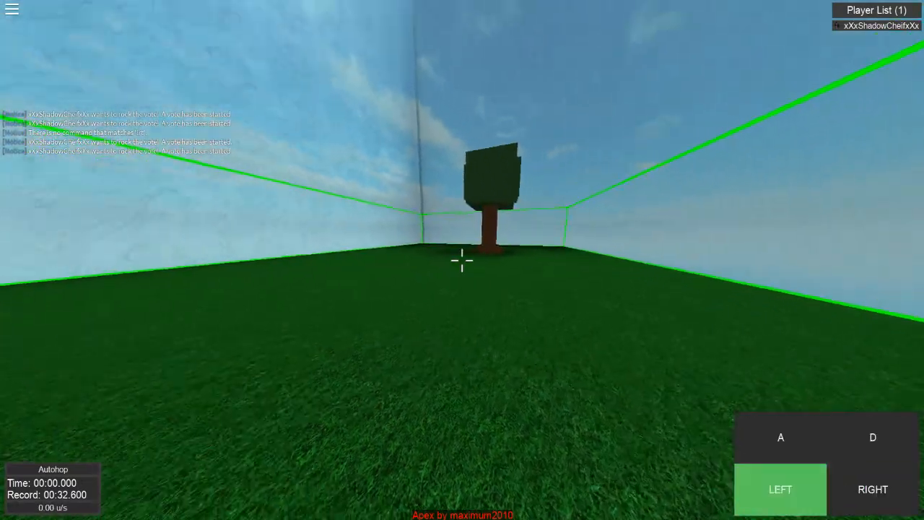
Strafe-hop across the grassy Apex course past the raised platform and around the giant tree.
{"action": "key", "text": "a"}
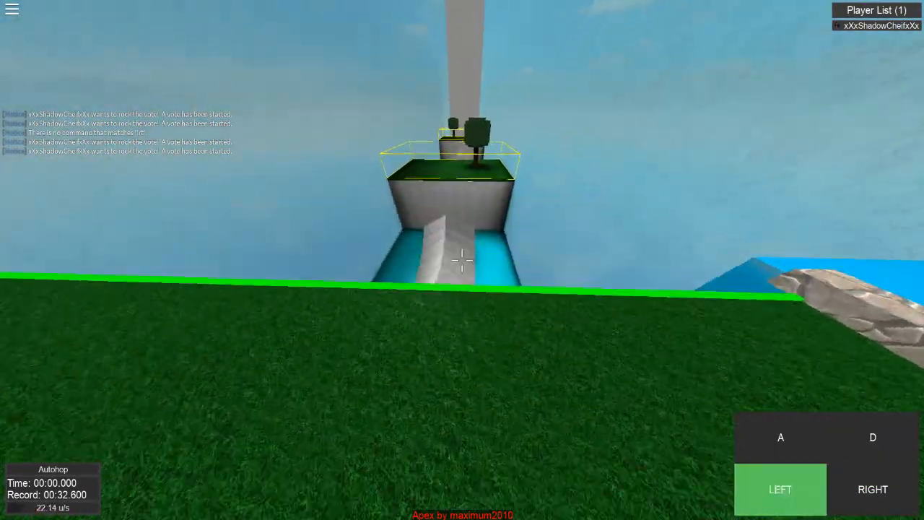
{"action": "key", "text": "a"}
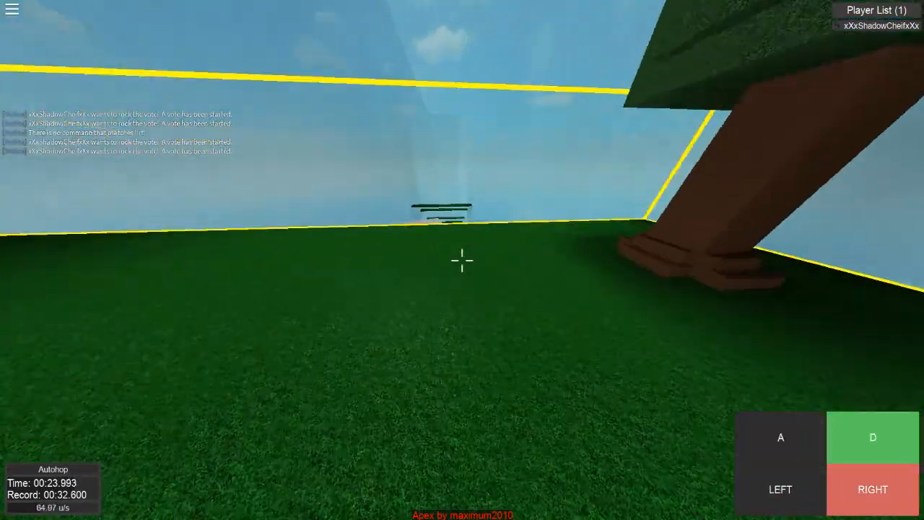
{"action": "key", "text": "a"}
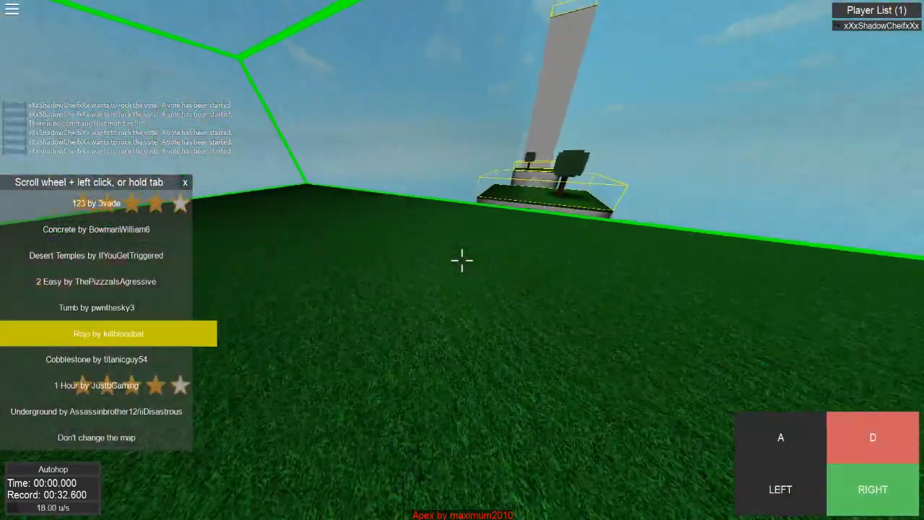
Vote into the sky course and hop forward along its floating wooden platforms.
{"action": "left_click", "coordinate": [108, 334]}
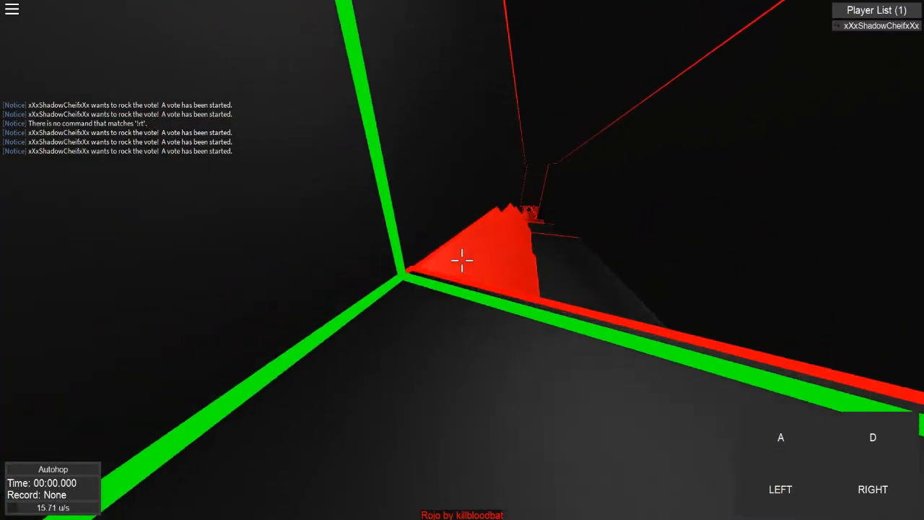
{"action": "key", "text": "a"}
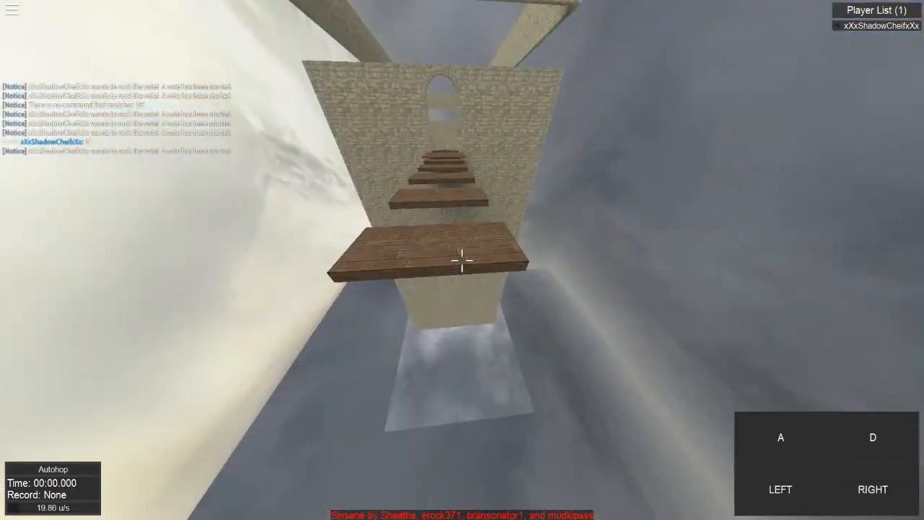
{"action": "key", "text": "d"}
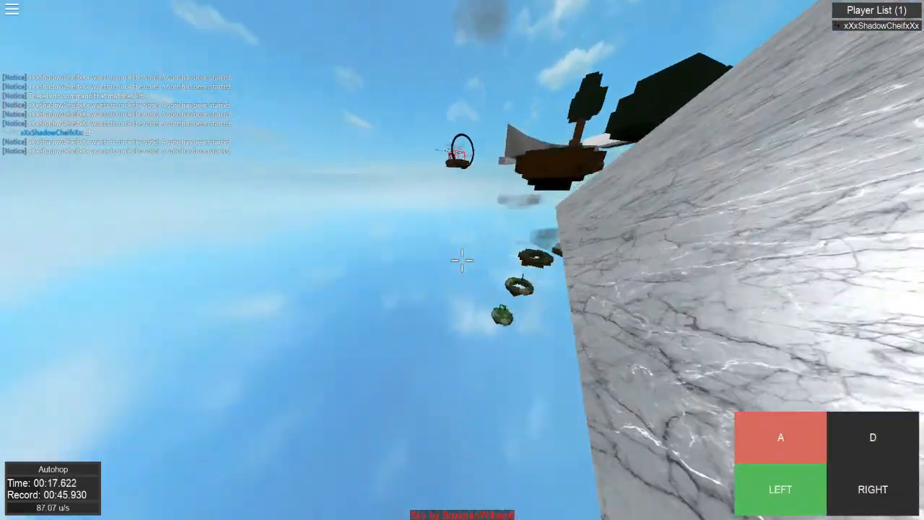
Surf the Sky map's ramps past the floating islands back to the start area.
{"action": "key", "text": "a"}
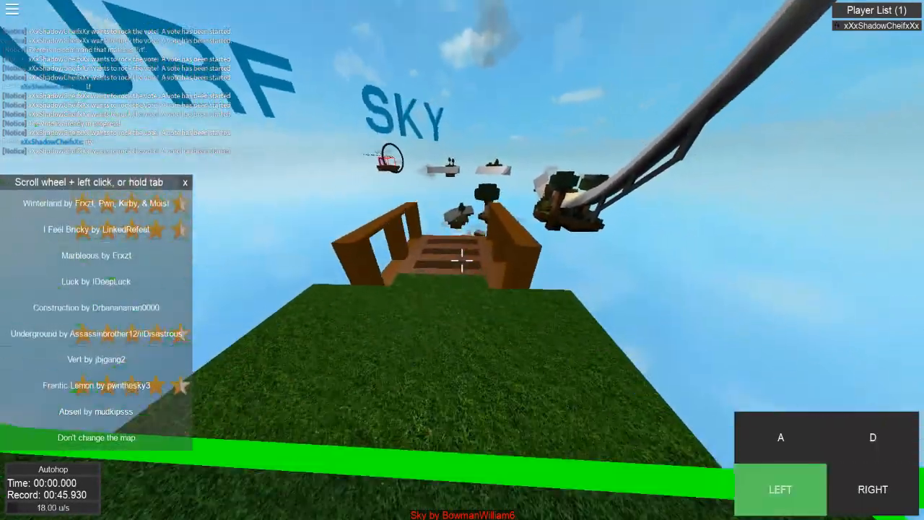
{"action": "key", "text": "a"}
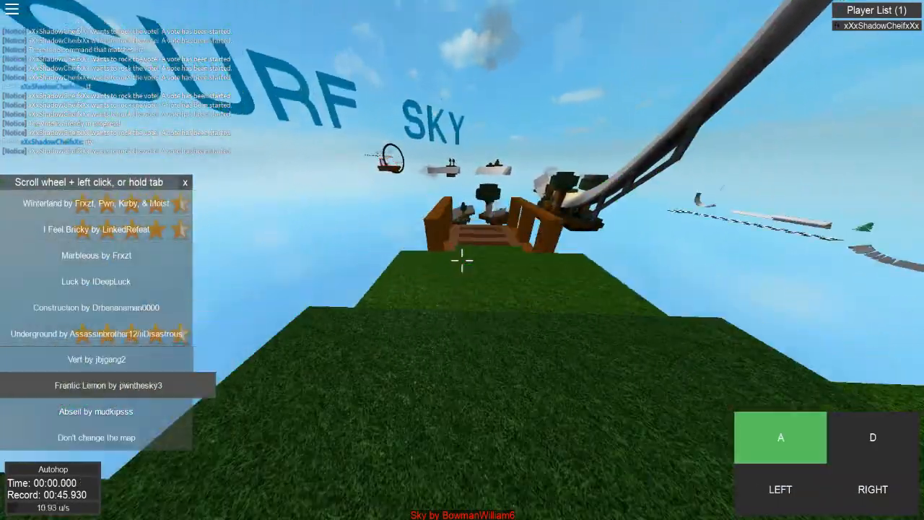
Vote into Marbleous and strafe down its blue channel between the sandstone walls.
{"action": "left_click", "coordinate": [95, 256]}
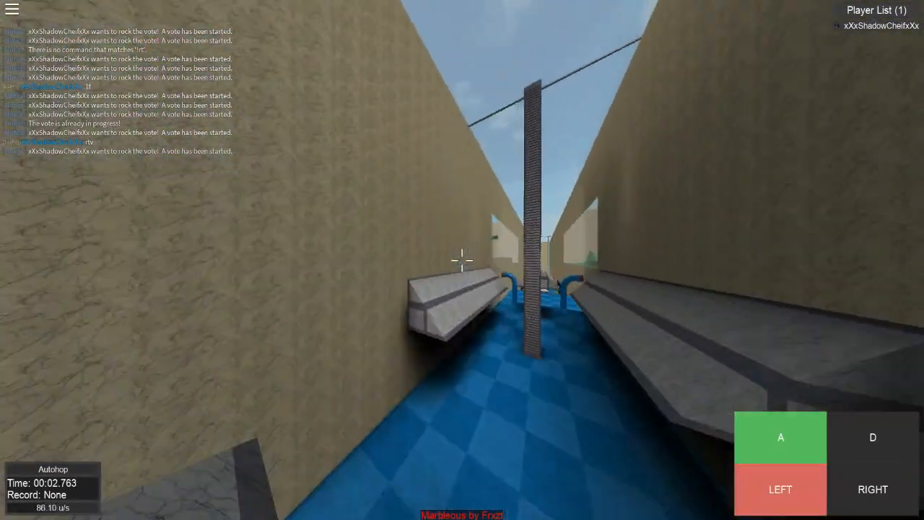
{"action": "key", "text": "d"}
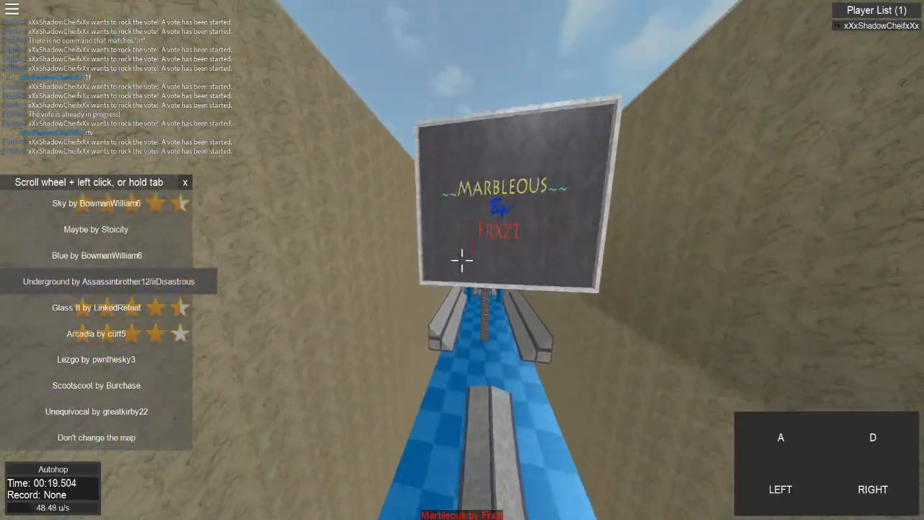
{"action": "key", "text": "a"}
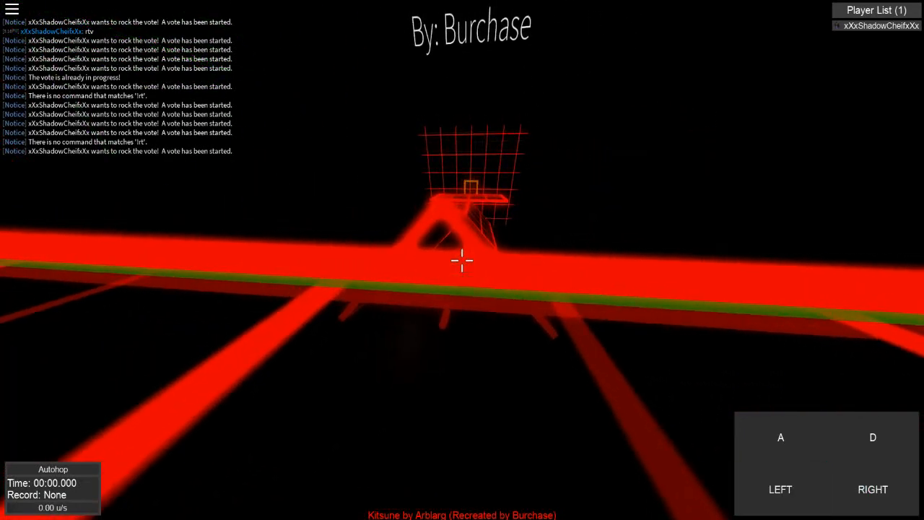
Line up with surf_kitsune's opening red ramp and surf down it, alternating strafes to build speed.
{"action": "key", "text": "a"}
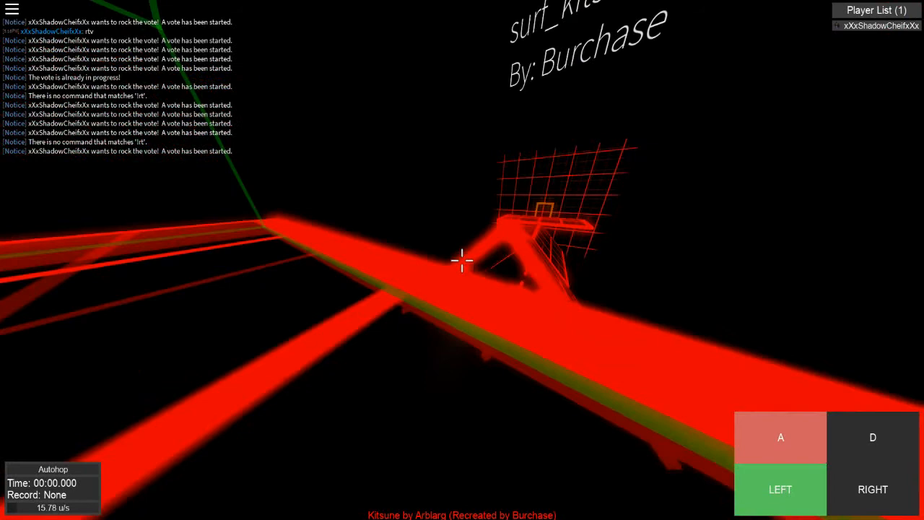
{"action": "key", "text": "a"}
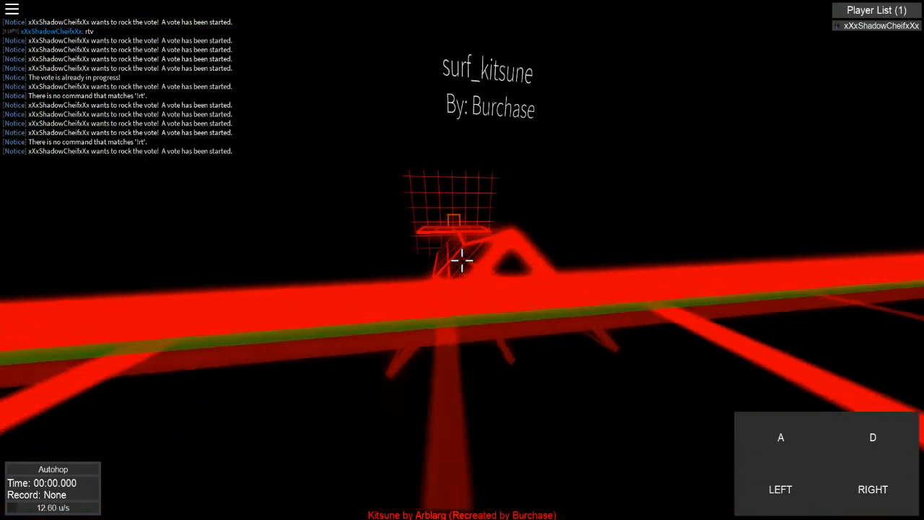
{"action": "key", "text": "d"}
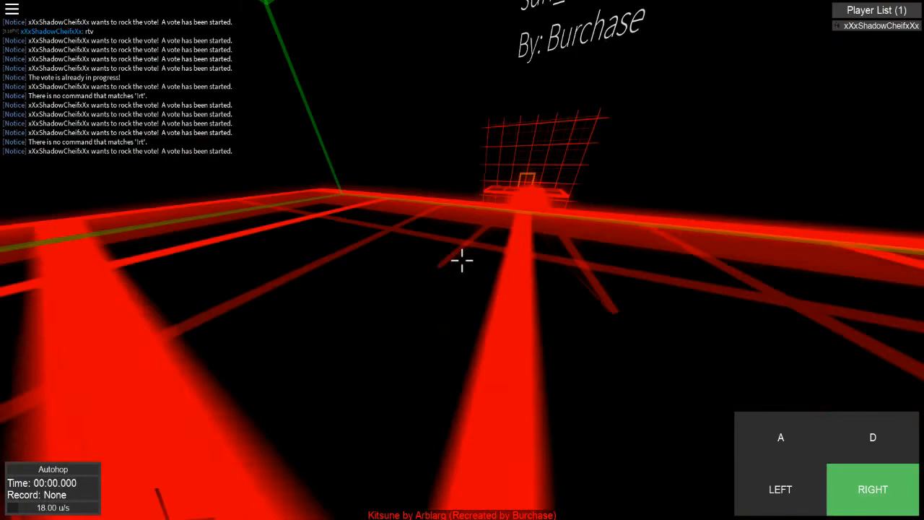
{"action": "key", "text": "a"}
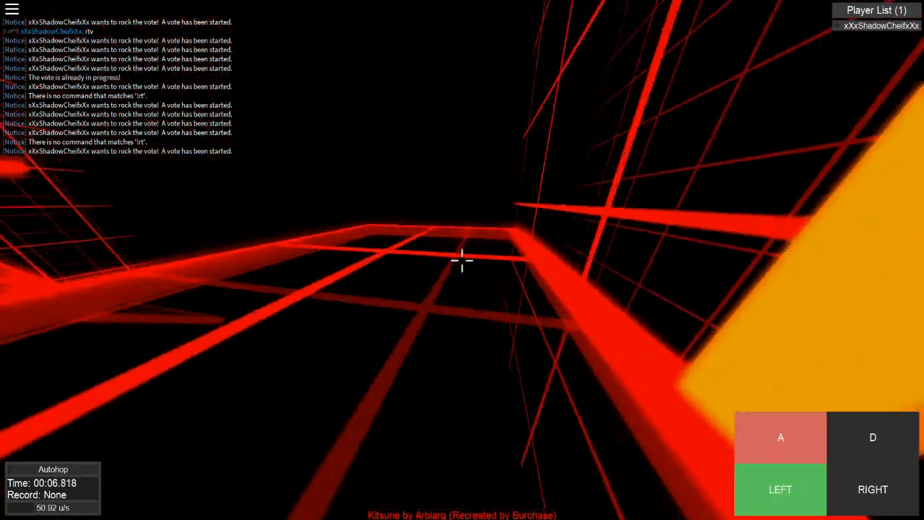
{"action": "key", "text": "d"}
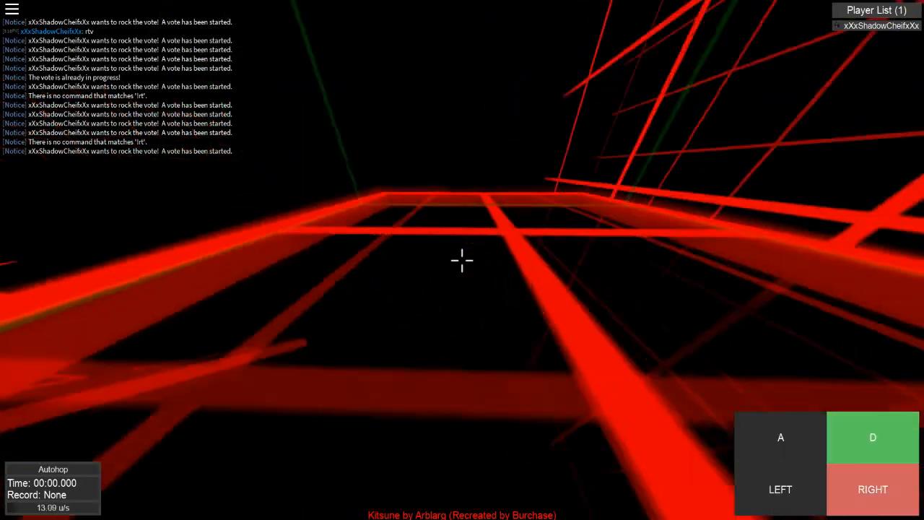
Strafe onto the red ramp to begin surfing surf_kitsune again after the reset.
{"action": "key", "text": "a"}
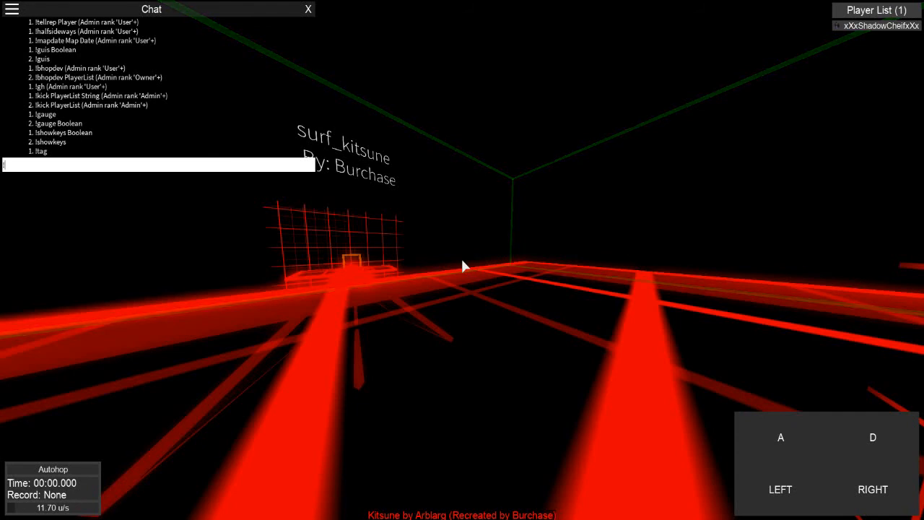
Send the Kitsune nomination in chat, then keep strafing along the red ramp.
{"action": "type", "text": "nominal"}
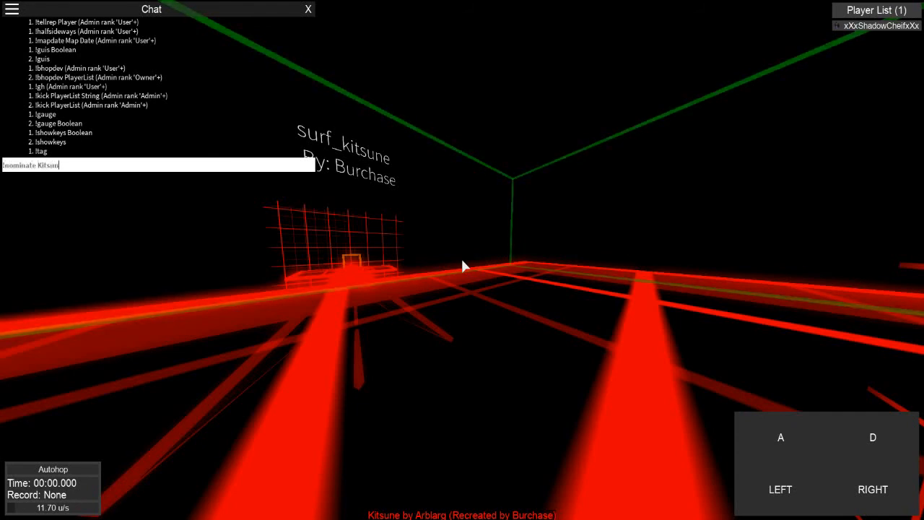
{"action": "key", "text": "Return"}
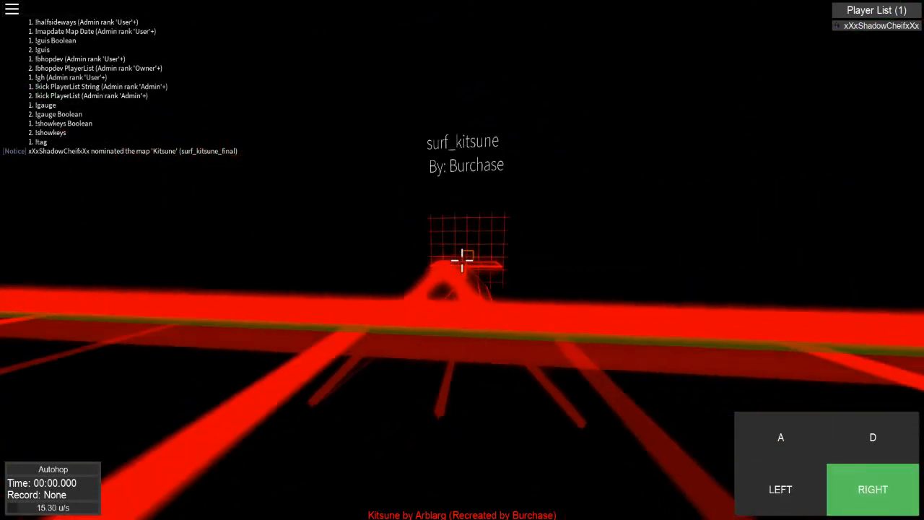
{"action": "key", "text": "a"}
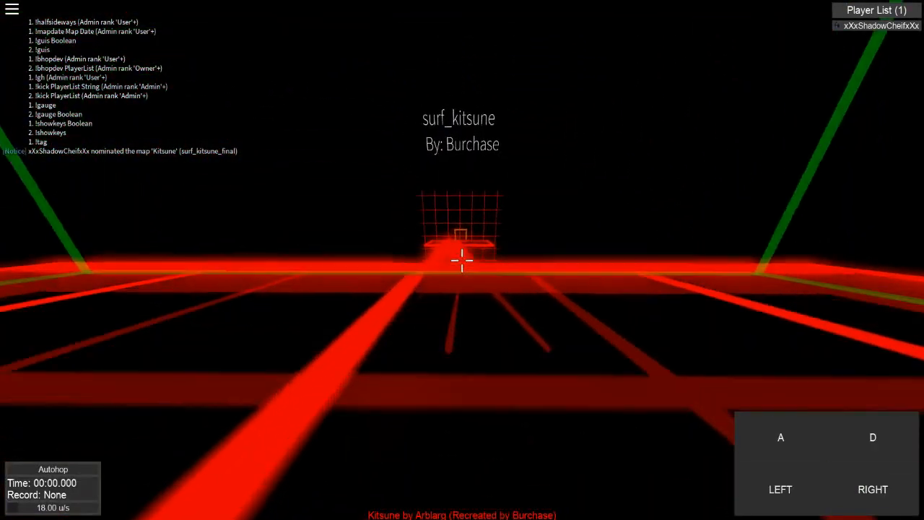
{"action": "key", "text": "a"}
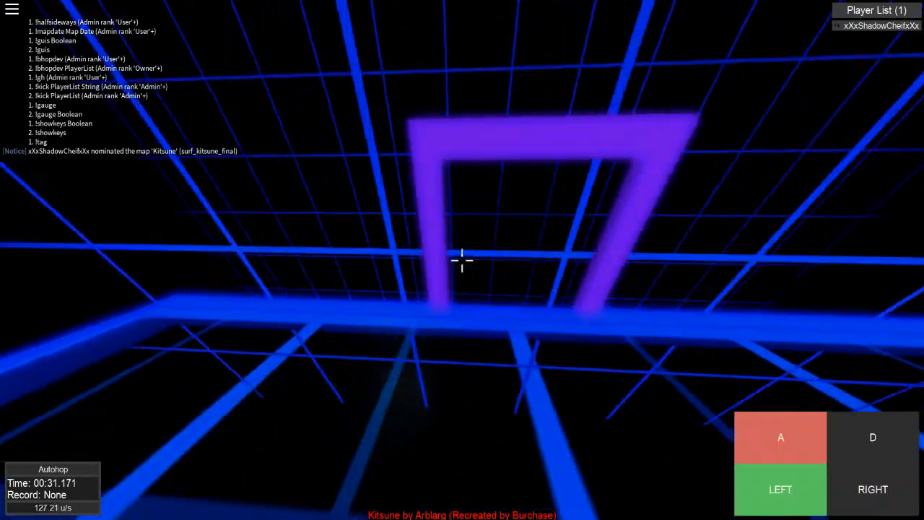
Strafe through the blue gate and along the purple beam of the Kitsune neon ramps.
{"action": "key", "text": "d"}
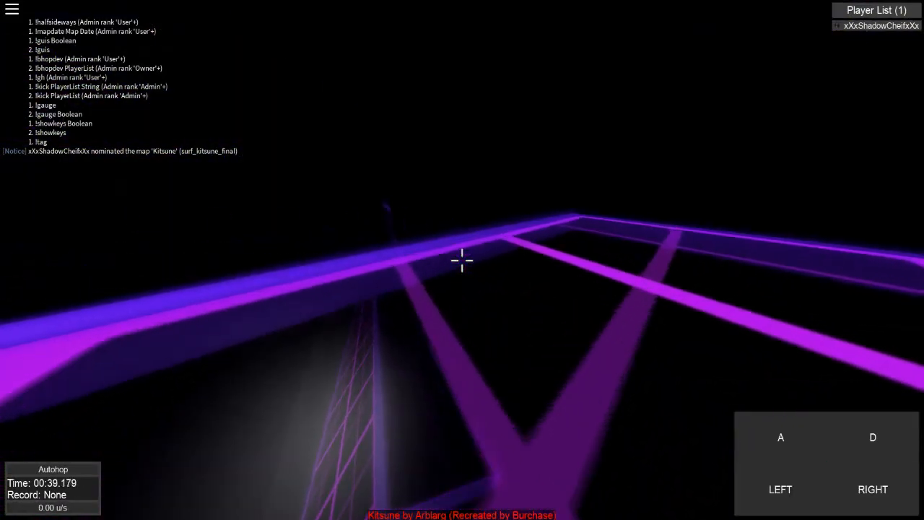
{"action": "key", "text": "d"}
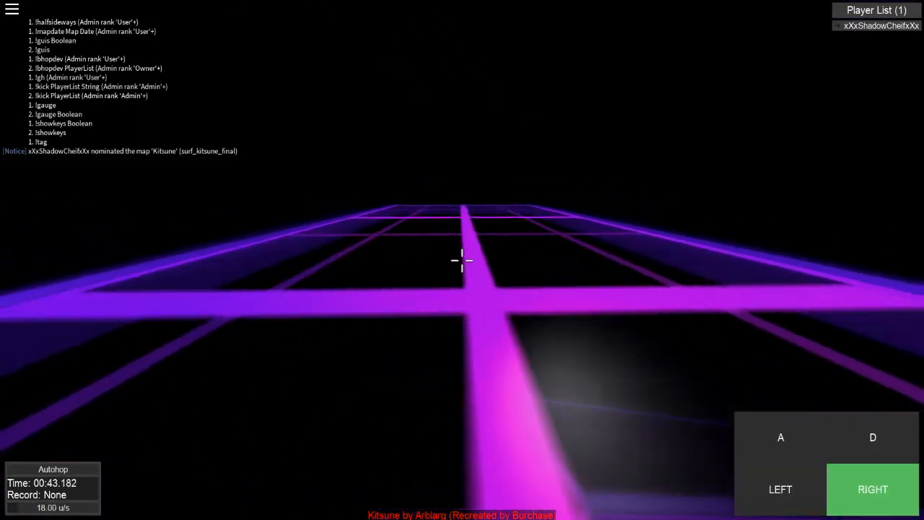
{"action": "key", "text": "d"}
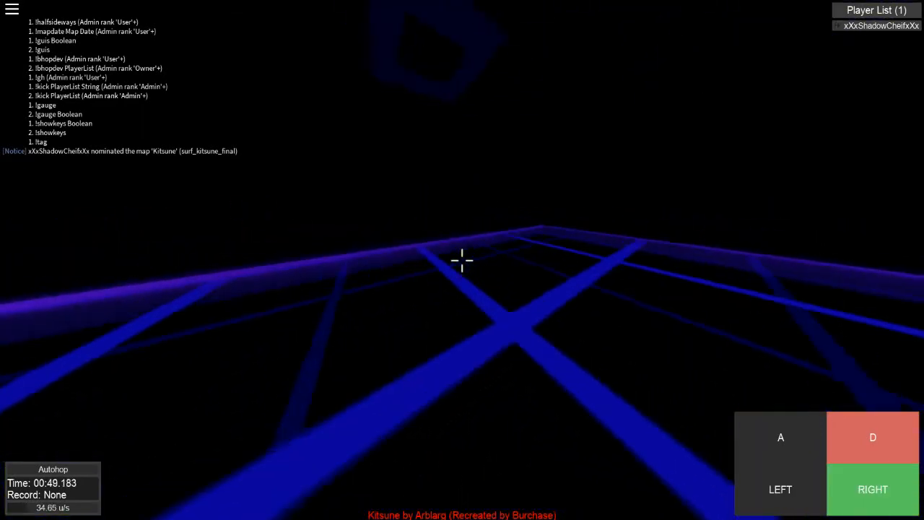
{"action": "mouse_move", "coordinate": [462, 260]}
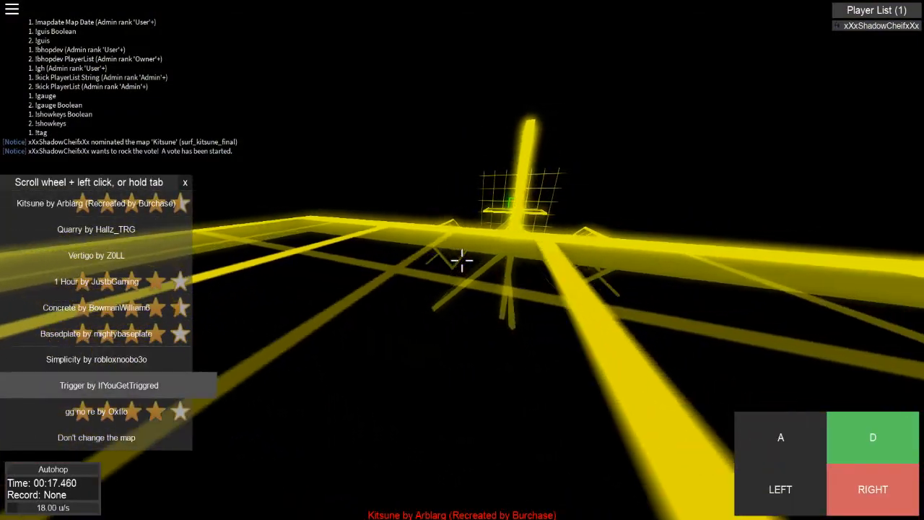
Cast a vote for a nominated map in the rock-the-vote panel.
{"action": "left_click", "coordinate": [108, 384]}
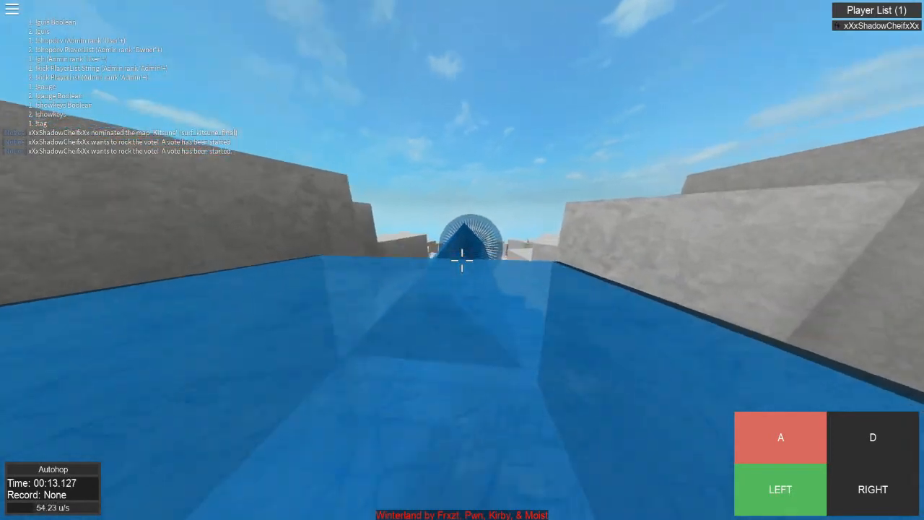
Strafe down the blue Winterland water slide between the grey canyon cliffs.
{"action": "key", "text": "a"}
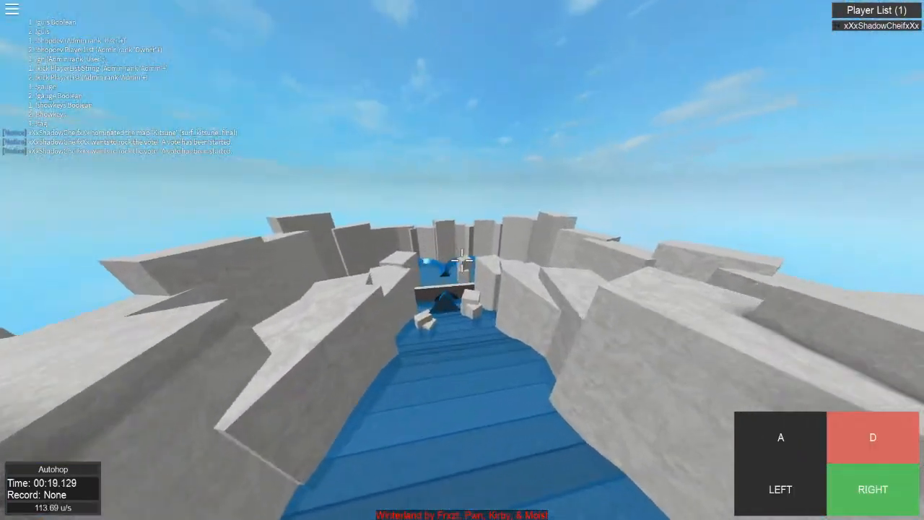
{"action": "key", "text": "a"}
{"action": "type", "text": "!"}
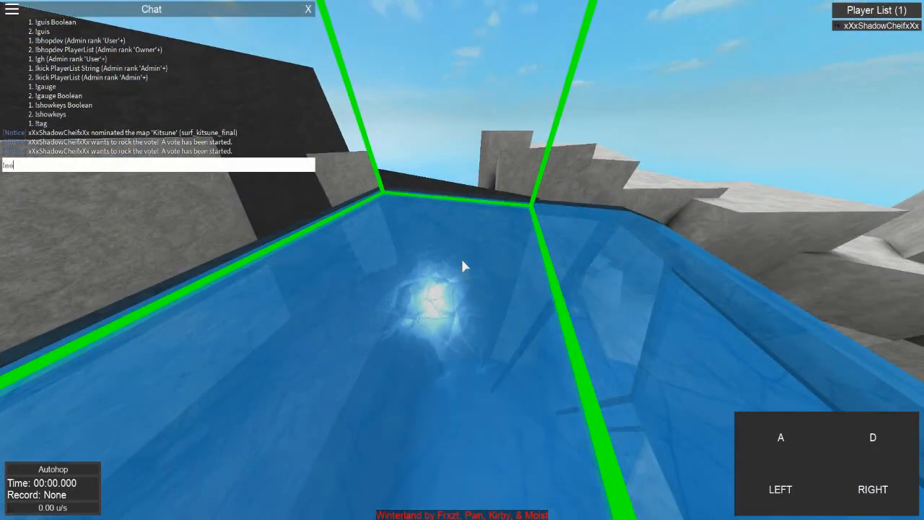
Send 'nominate moist' in chat twice, getting the reply that no map is called 'moist'.
{"action": "type", "text": "nominate mo"}
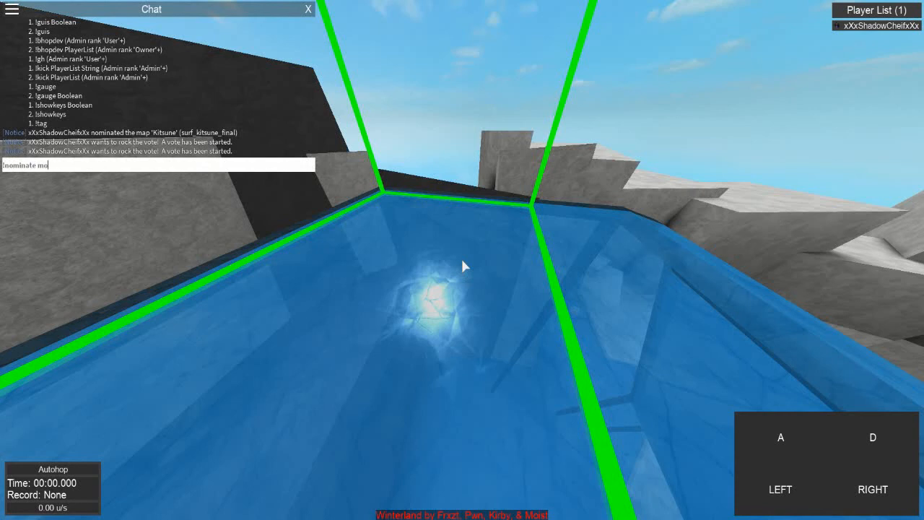
{"action": "key", "text": "Return"}
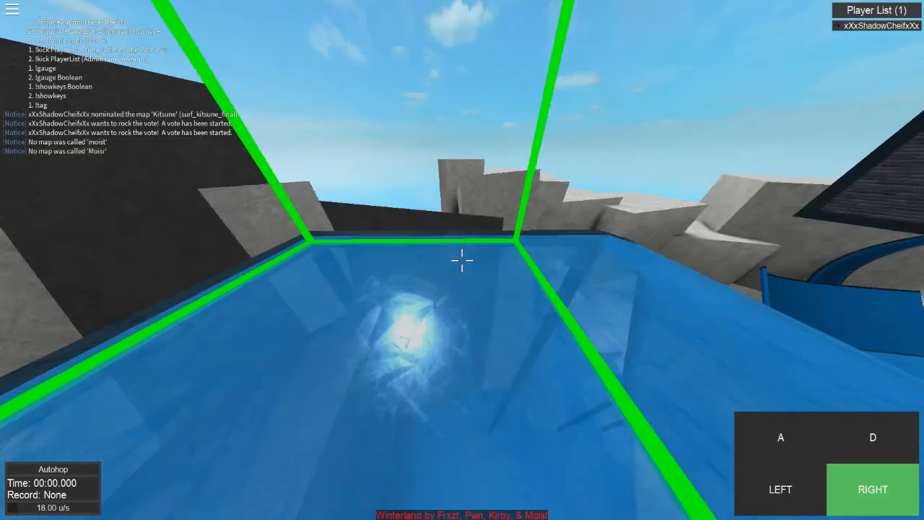
{"action": "type", "text": "nomin"}
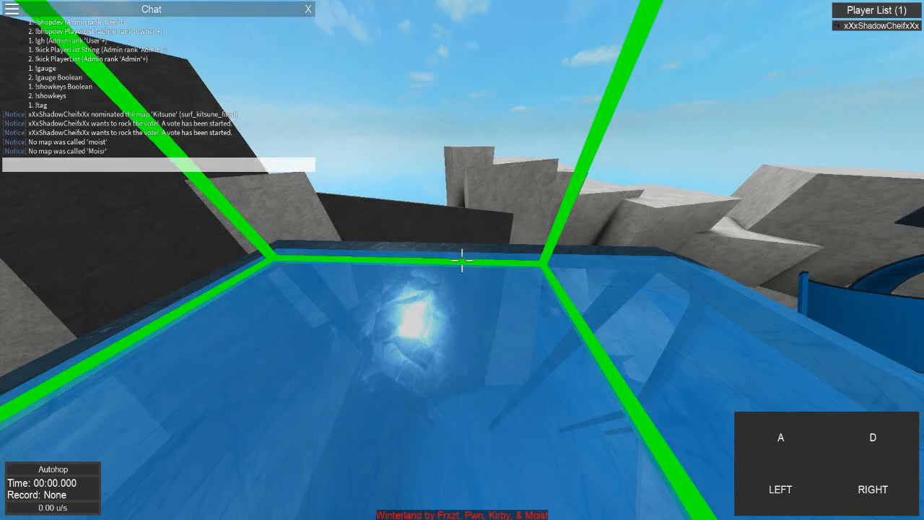
{"action": "type", "text": "nomina"}
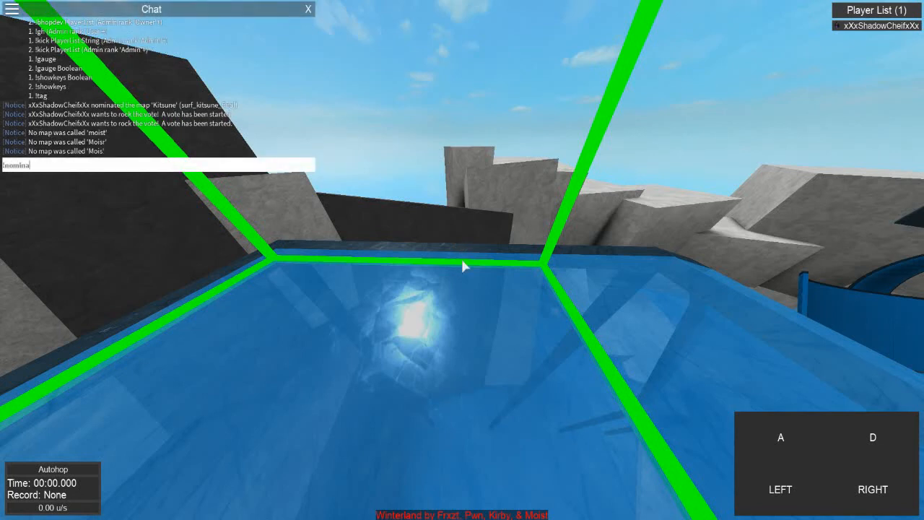
{"action": "key", "text": "Return"}
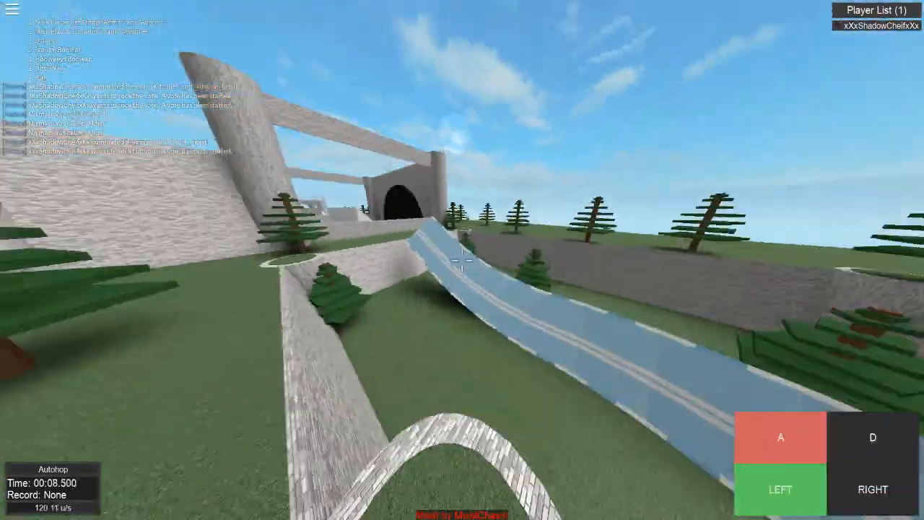
{"action": "key", "text": "d"}
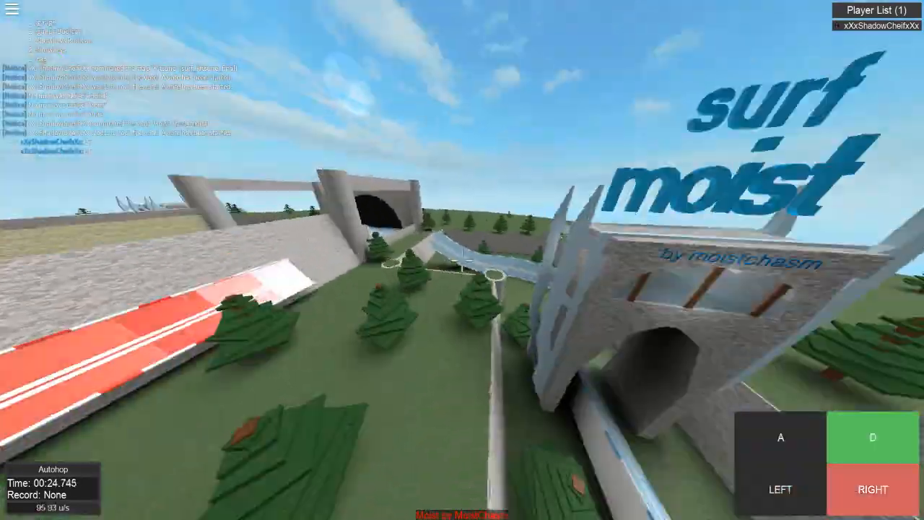
{"action": "key", "text": "a"}
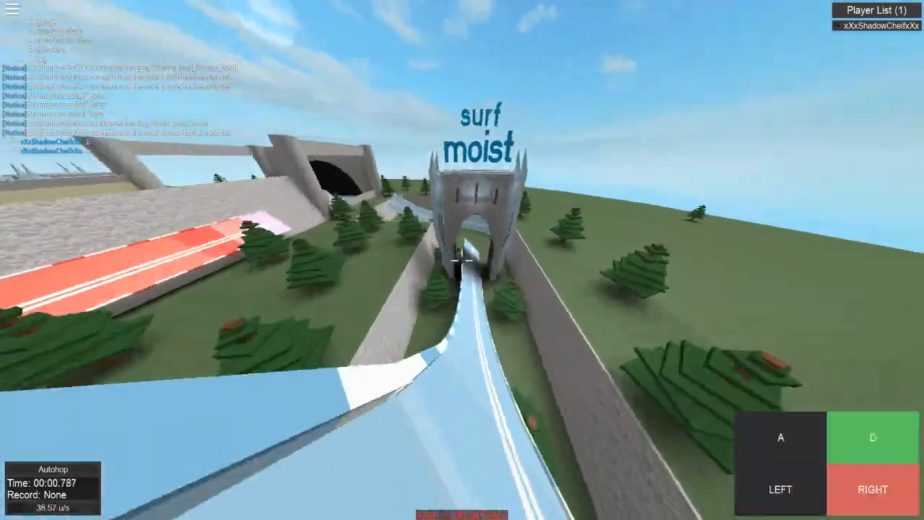
{"action": "key", "text": "a"}
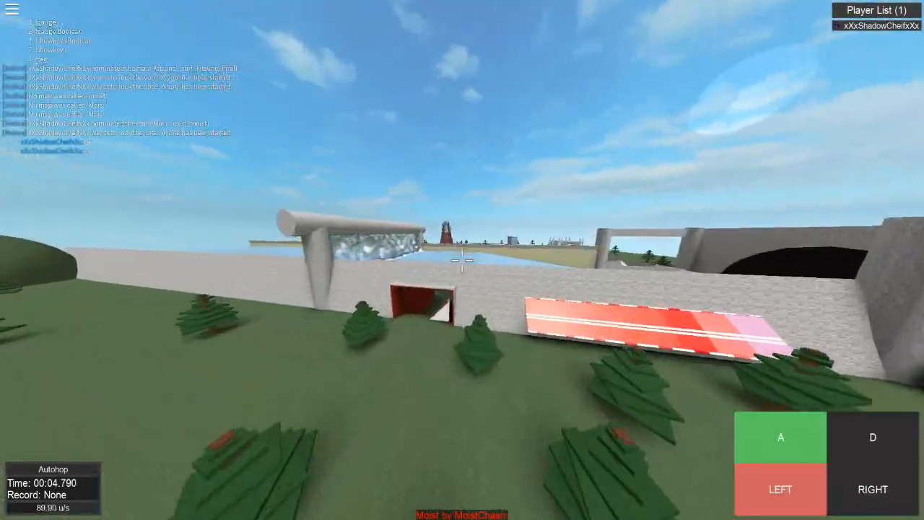
{"action": "key", "text": "d"}
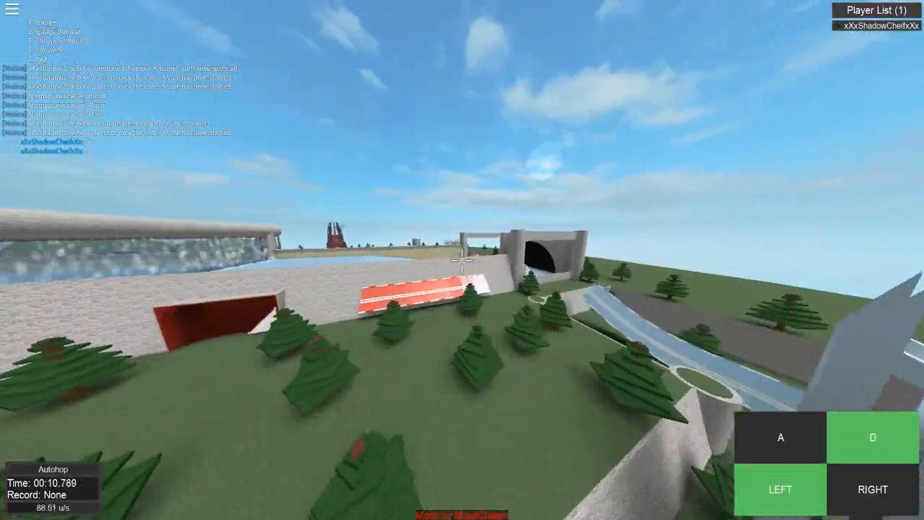
{"action": "key", "text": "a"}
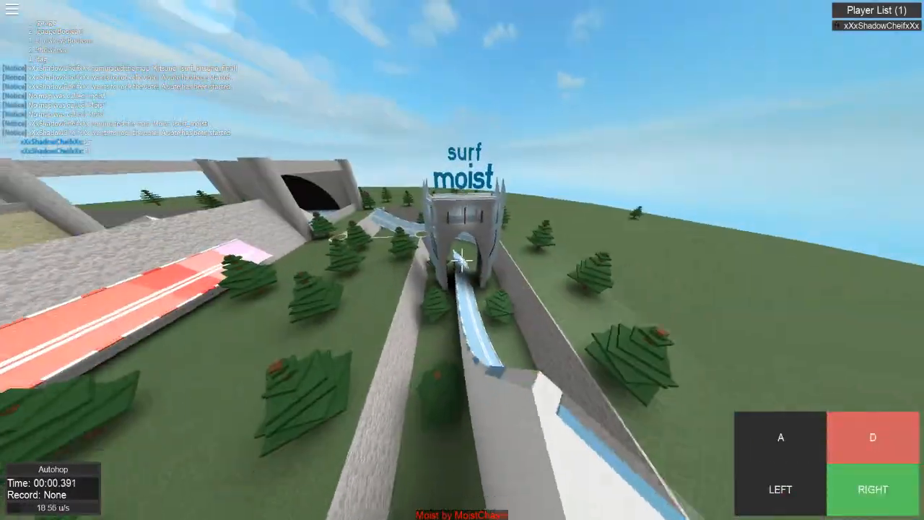
{"action": "key", "text": "a"}
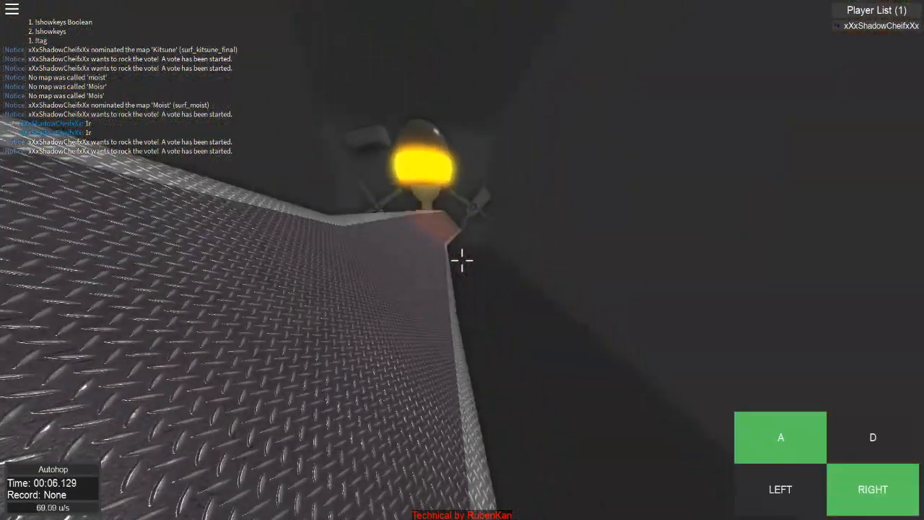
Strafe down the blue Vert ramp, then submit a map nomination in chat.
{"action": "key", "text": "d"}
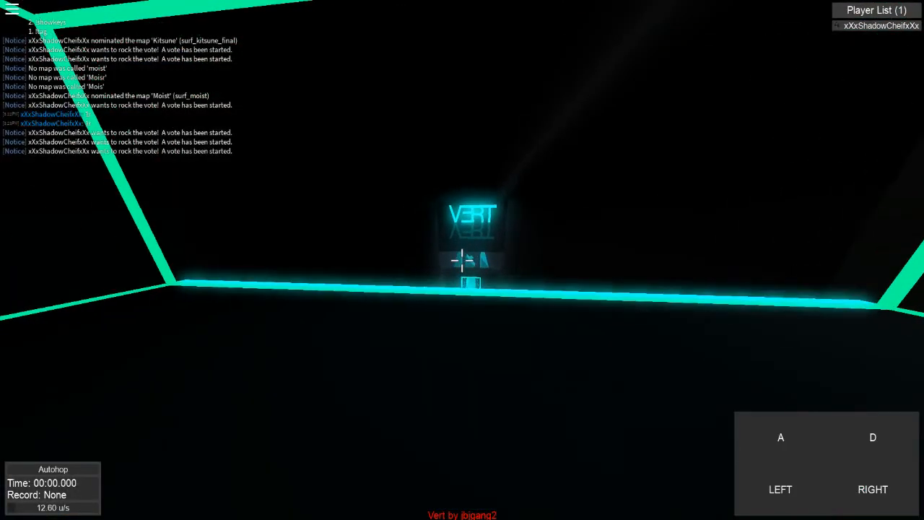
{"action": "key", "text": "d"}
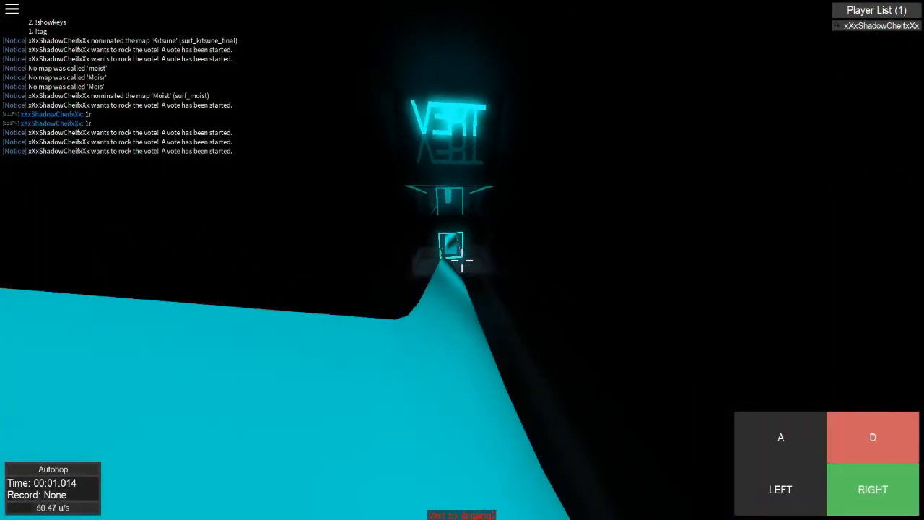
{"action": "key", "text": "a"}
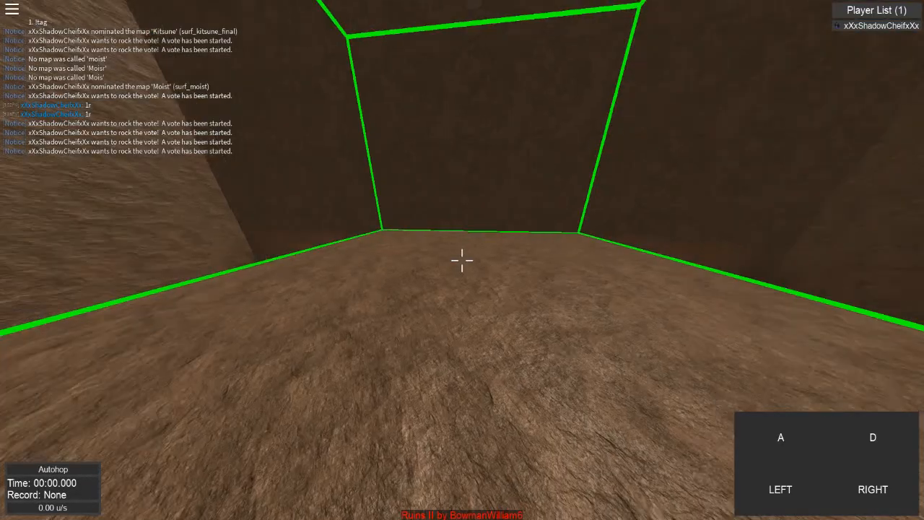
{"action": "key", "text": "d"}
{"action": "type", "text": "!nominate V"}
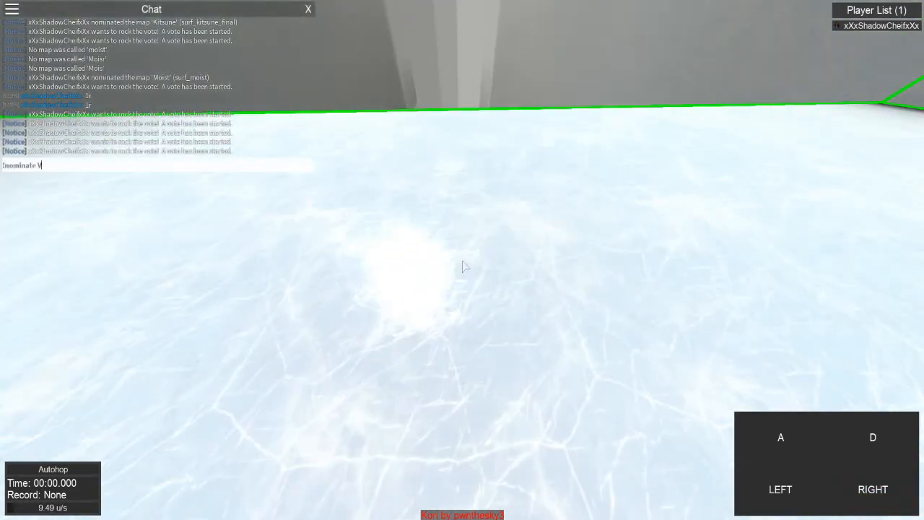
{"action": "key", "text": "Return"}
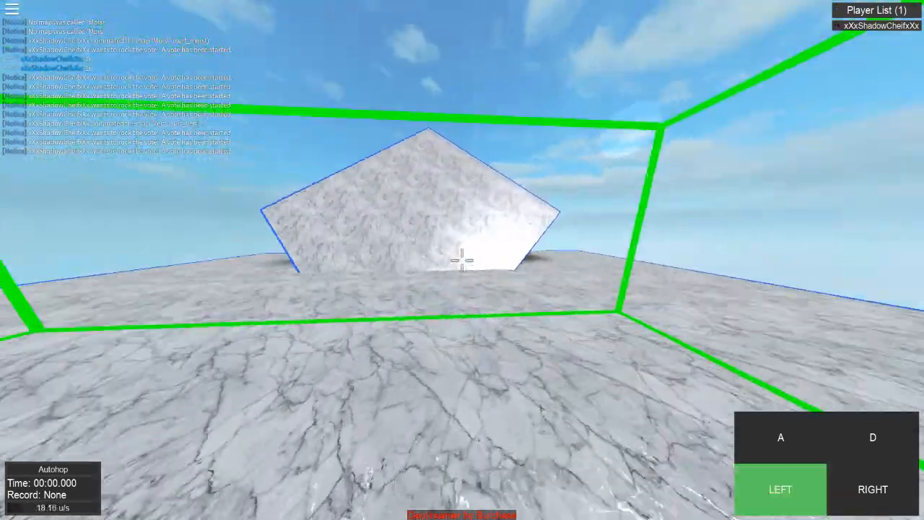
Steer along the marble ramps with A/D until the Startup map loads.
{"action": "key", "text": "a"}
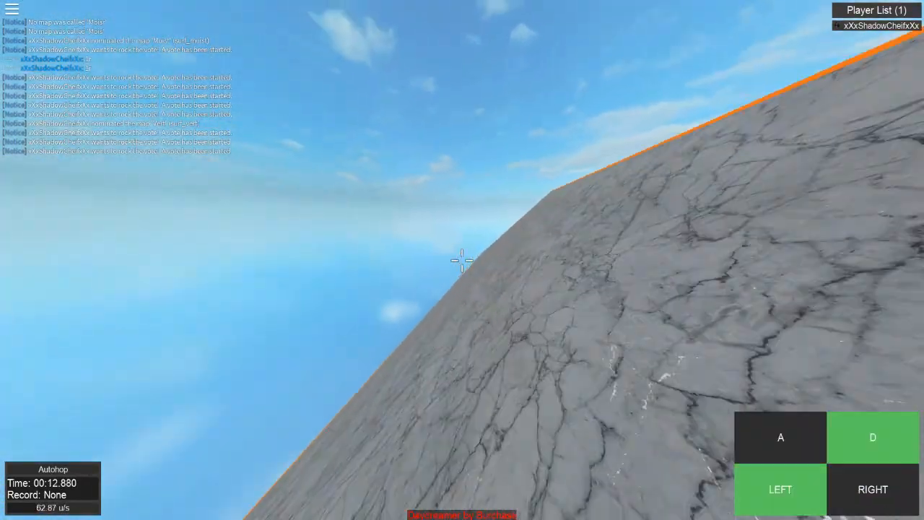
{"action": "key", "text": "a"}
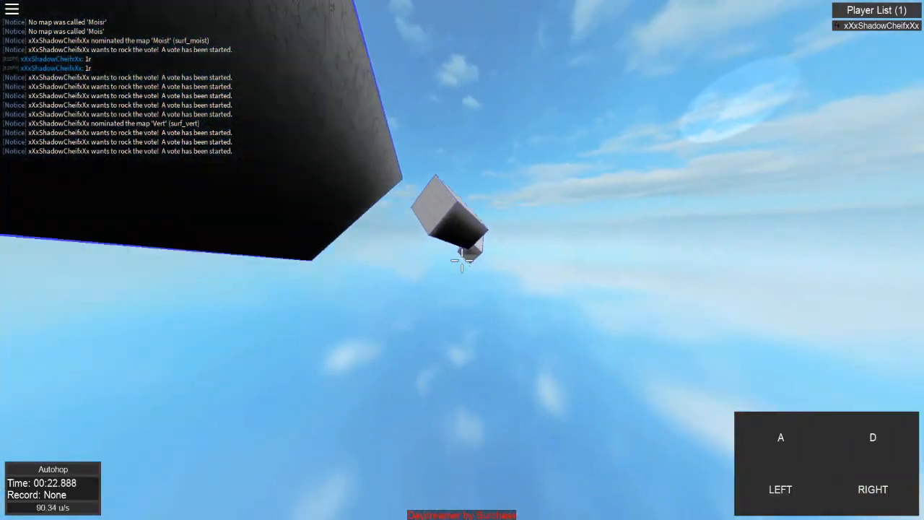
{"action": "key", "text": "d"}
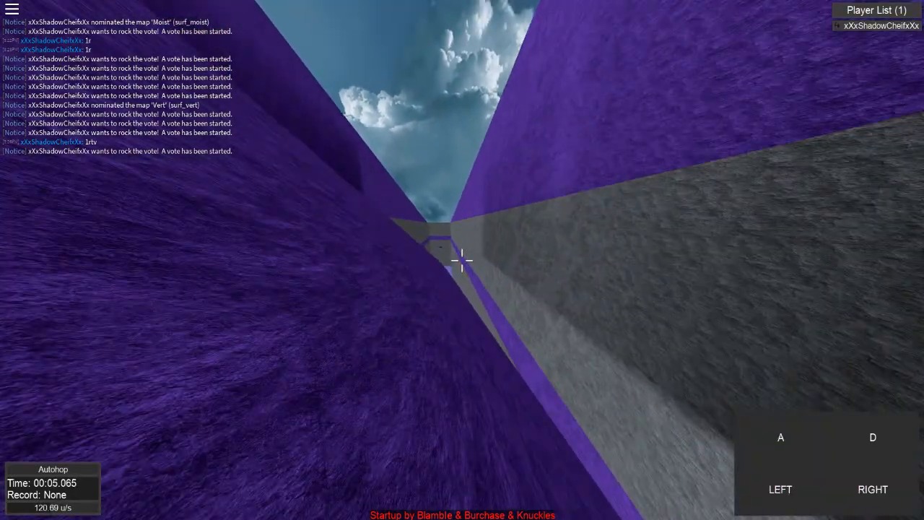
Nominate the Space map with 'nominate SP' in chat, then strafe along the Space ramp.
{"action": "type", "text": "nominate"}
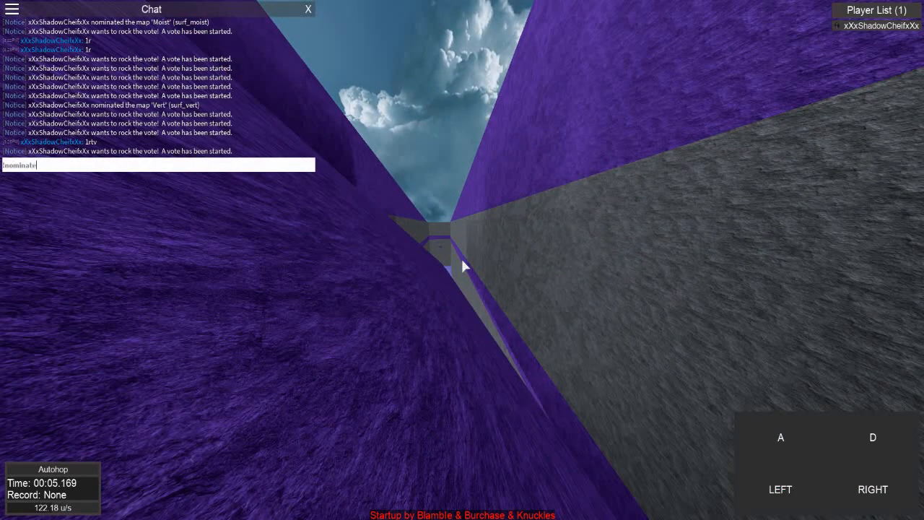
{"action": "type", "text": "SP"}
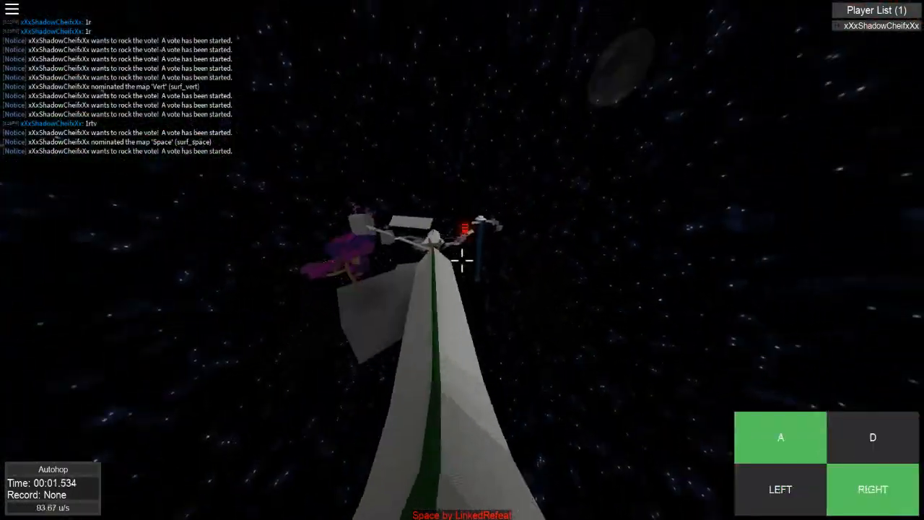
{"action": "key", "text": "a"}
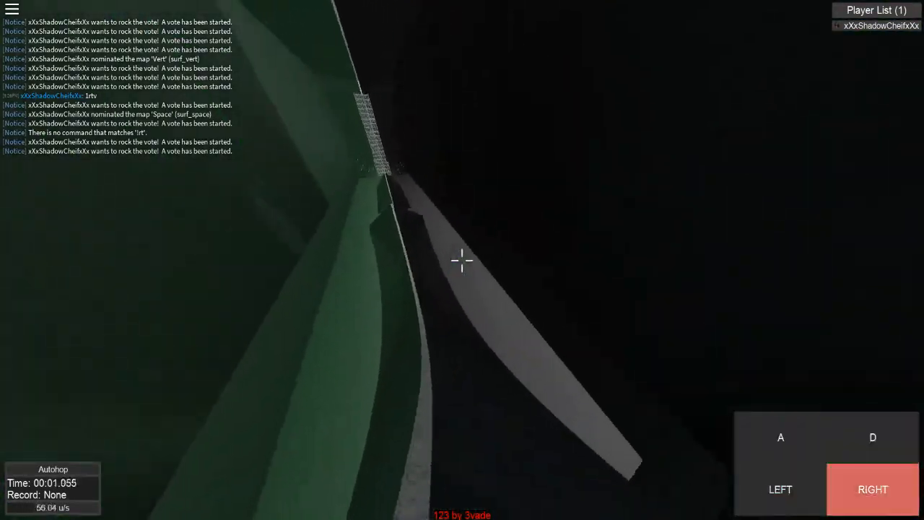
Strafe toward the grey stone ramp until Sweet Factory loads.
{"action": "key", "text": "a"}
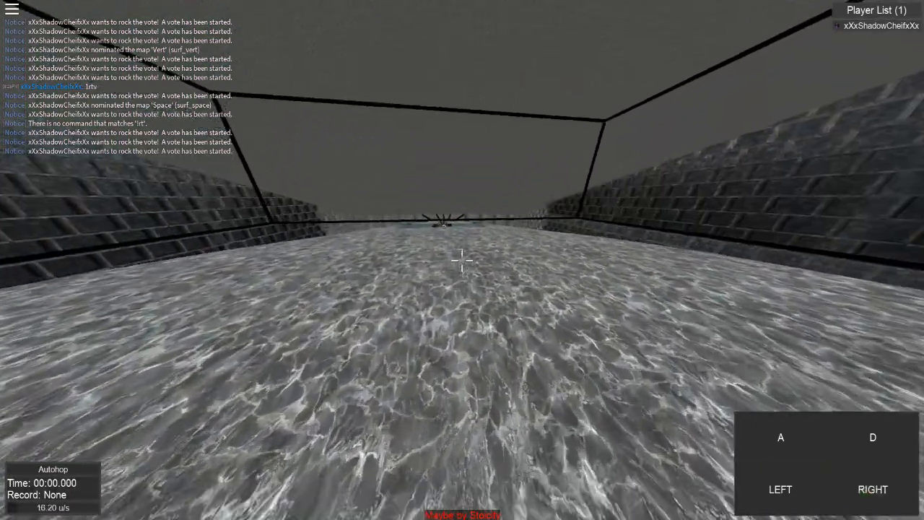
{"action": "key", "text": "a"}
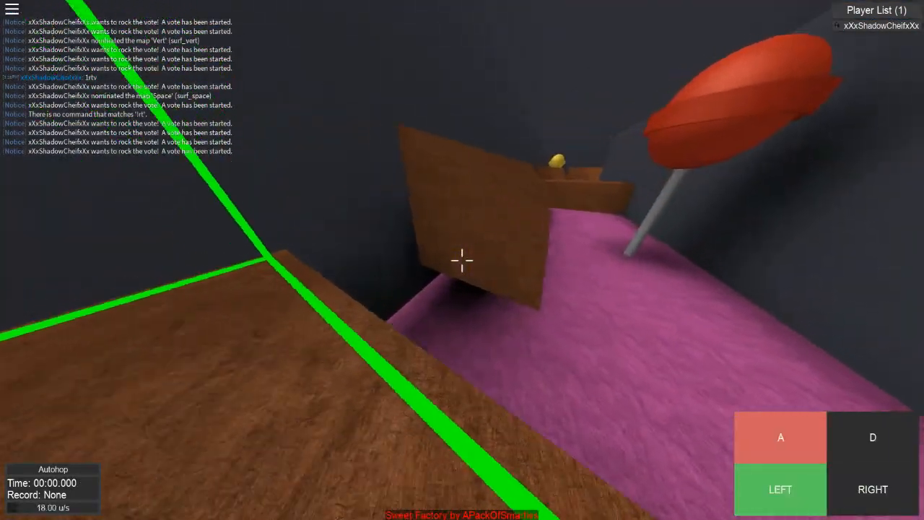
Strafe on the Sweet Factory ramp, then cast a vote for a map in the vote list.
{"action": "key", "text": "a"}
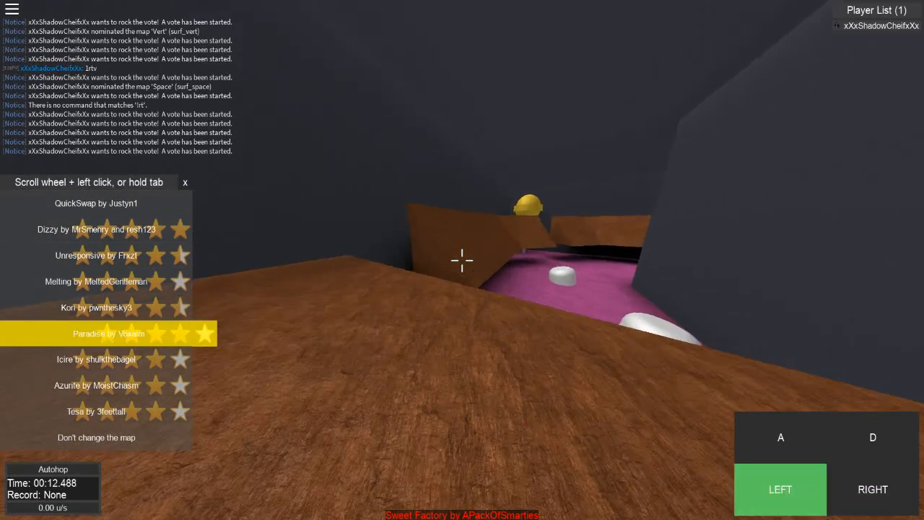
{"action": "left_click", "coordinate": [109, 332]}
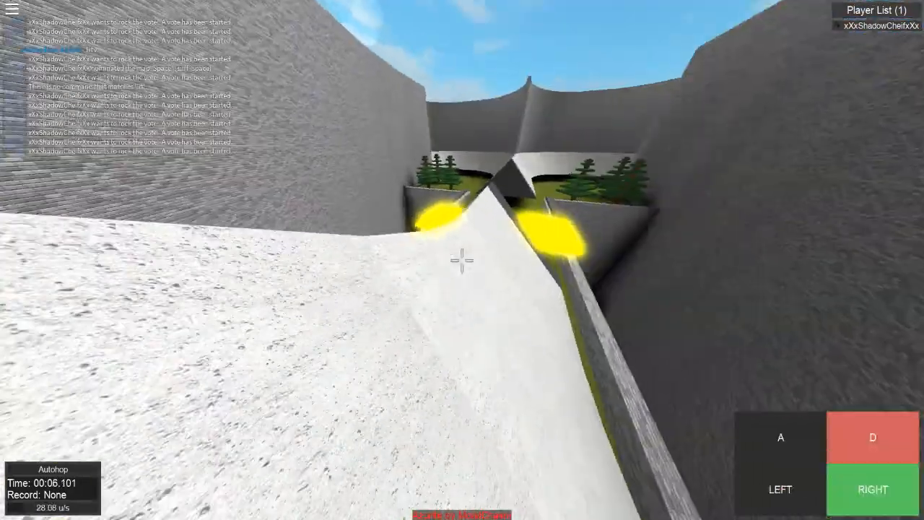
{"action": "key", "text": "a"}
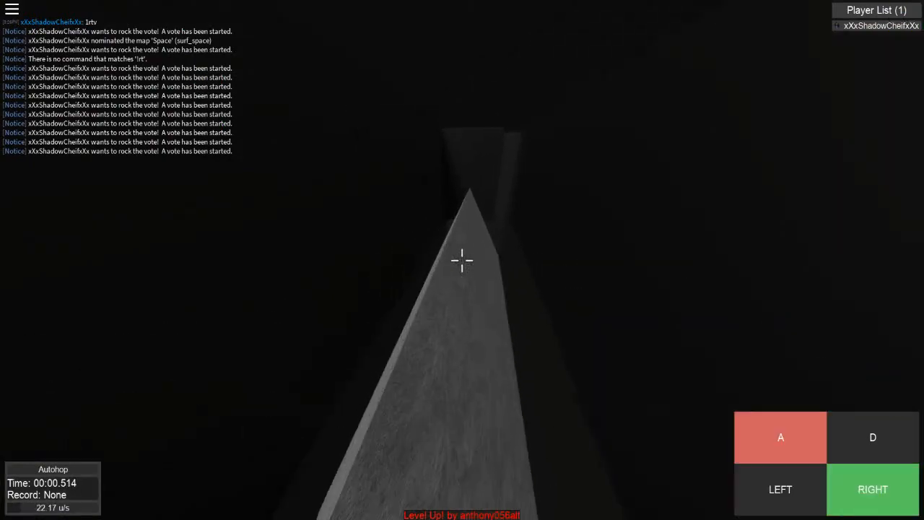
Strafe through the voted surf map until the dark 'I Don't Know' map loads.
{"action": "key", "text": "a"}
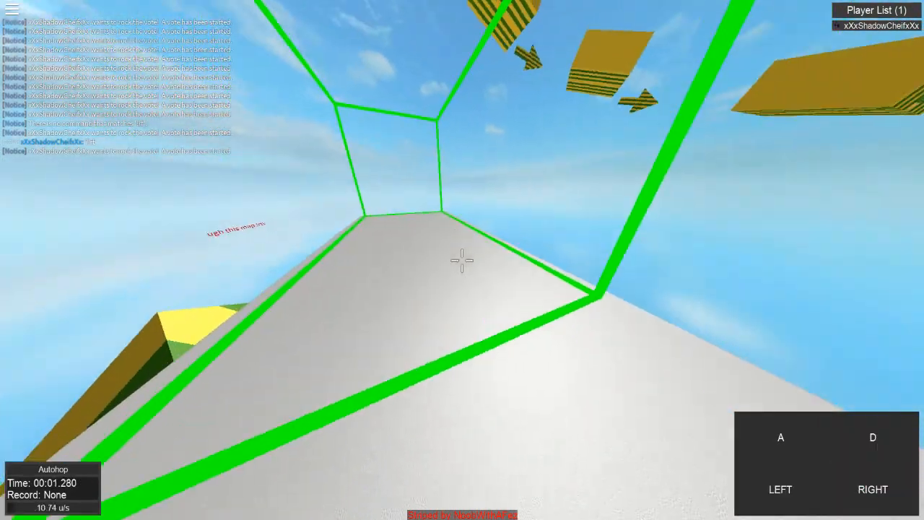
{"action": "key", "text": "a"}
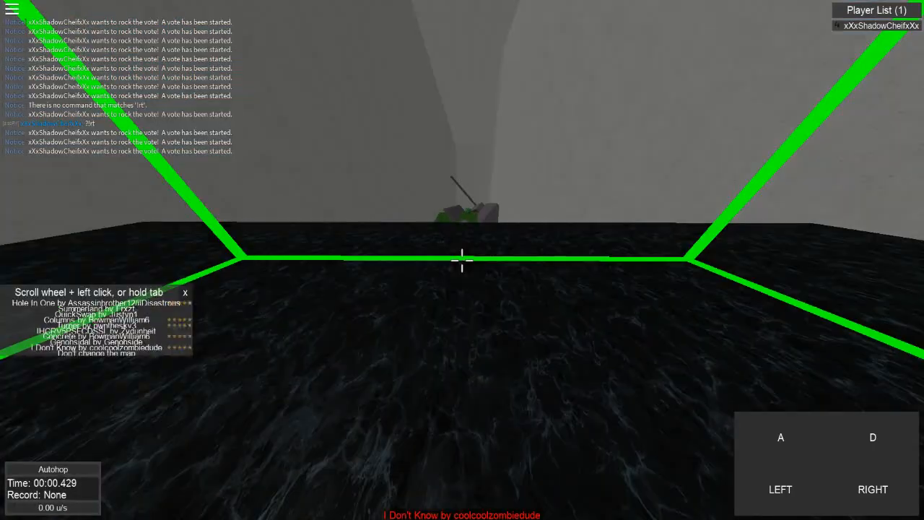
Strafe along the ramps to the end zone, setting a 00:21.320 record time.
{"action": "key", "text": "a"}
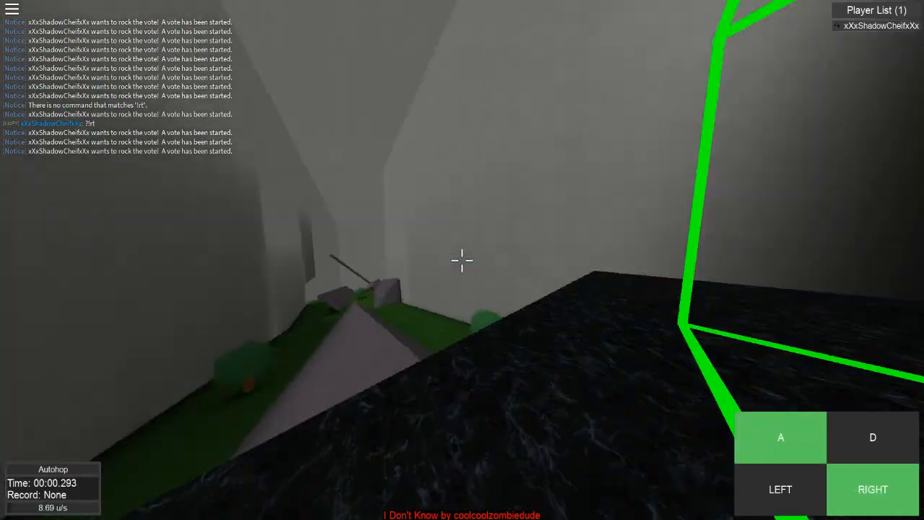
{"action": "key", "text": "d"}
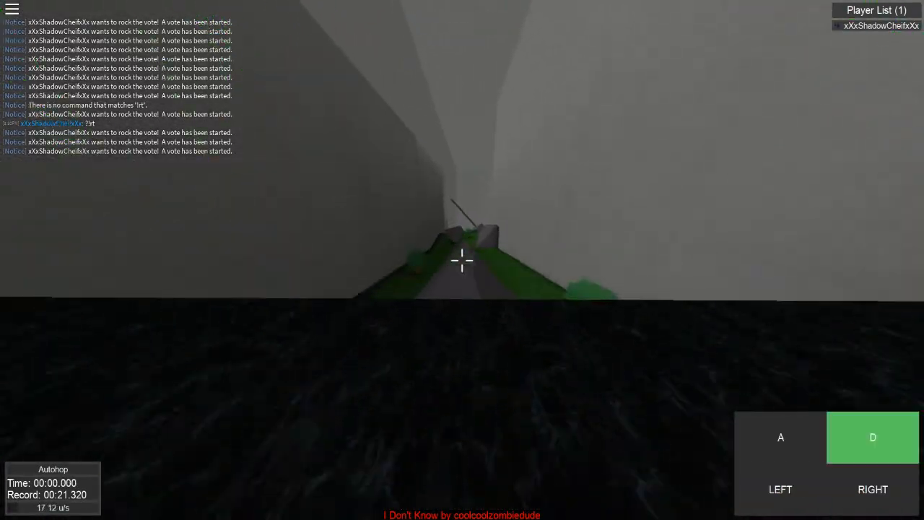
{"action": "key", "text": "a"}
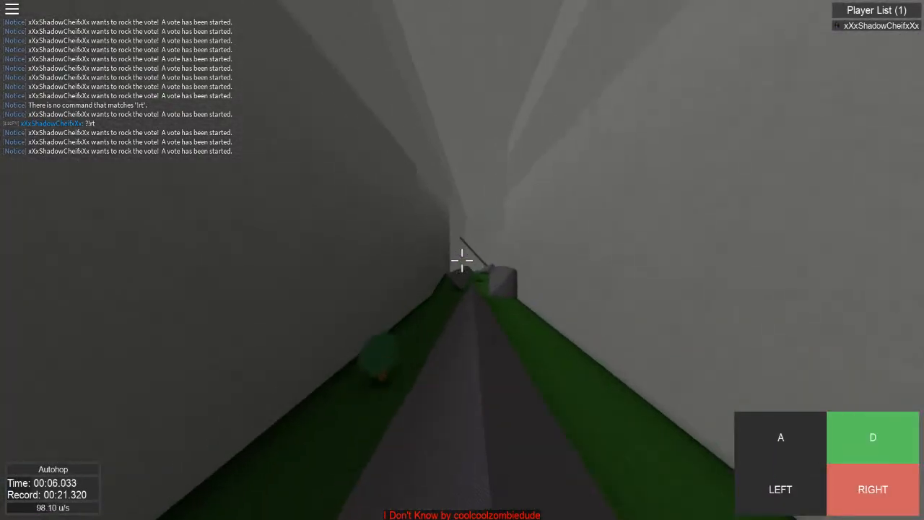
{"action": "key", "text": "a"}
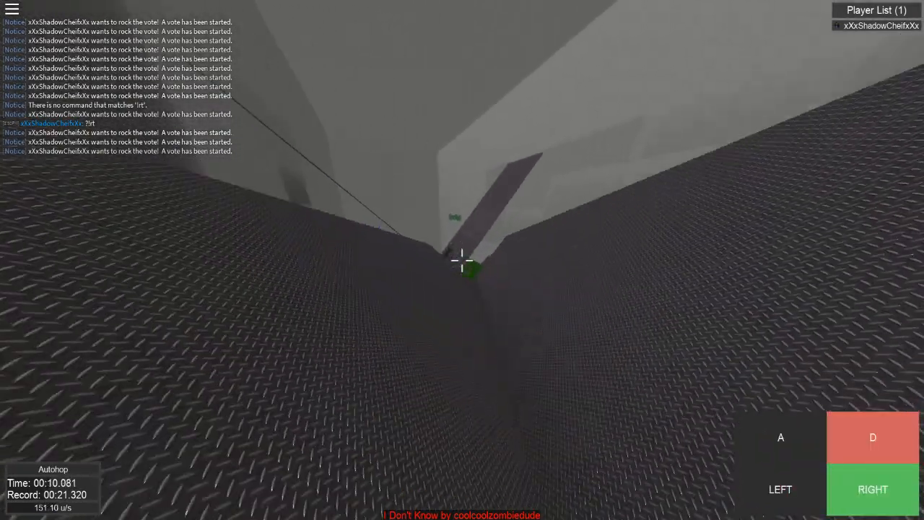
{"action": "key", "text": "d"}
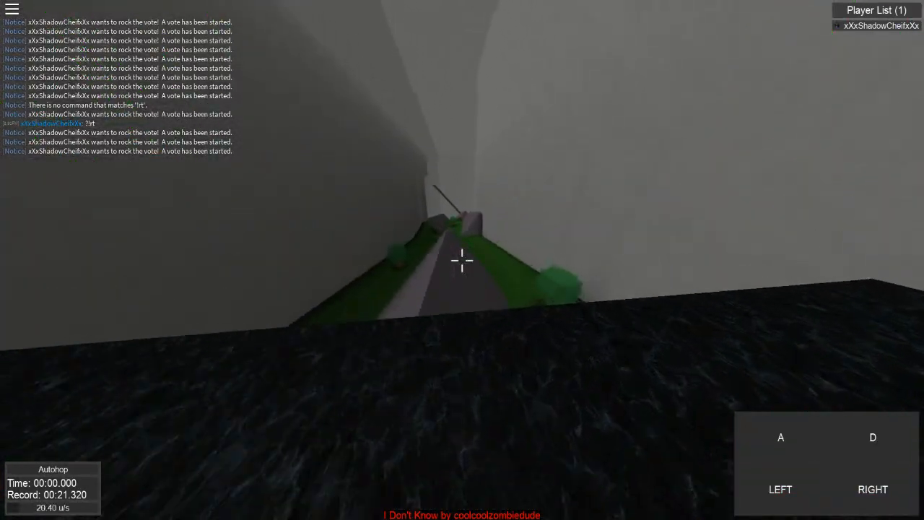
{"action": "key", "text": "a"}
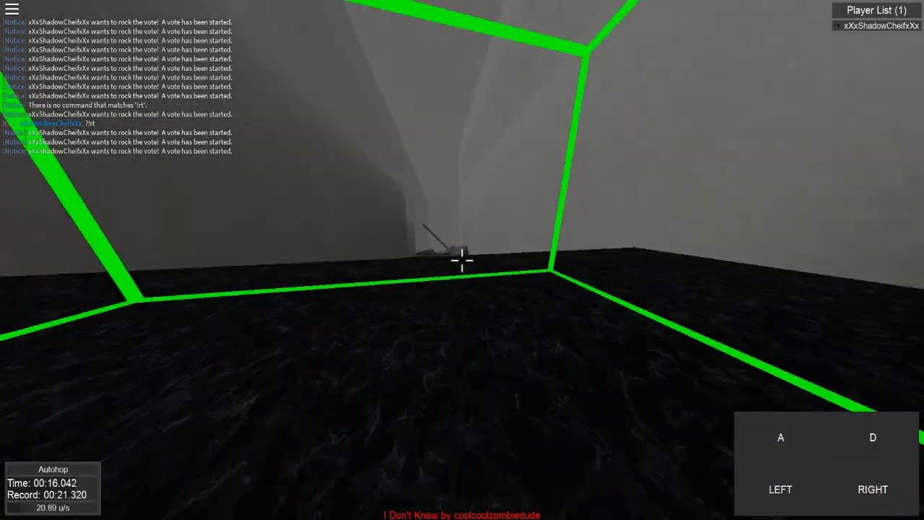
Surf the course twice more, finishing in about 22.5 and 28 seconds without beating the record.
{"action": "key", "text": "a"}
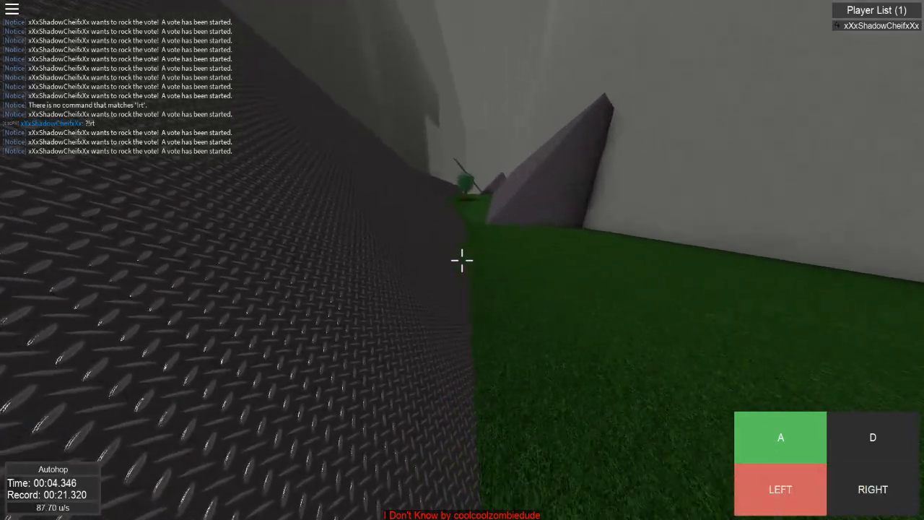
{"action": "key", "text": "d"}
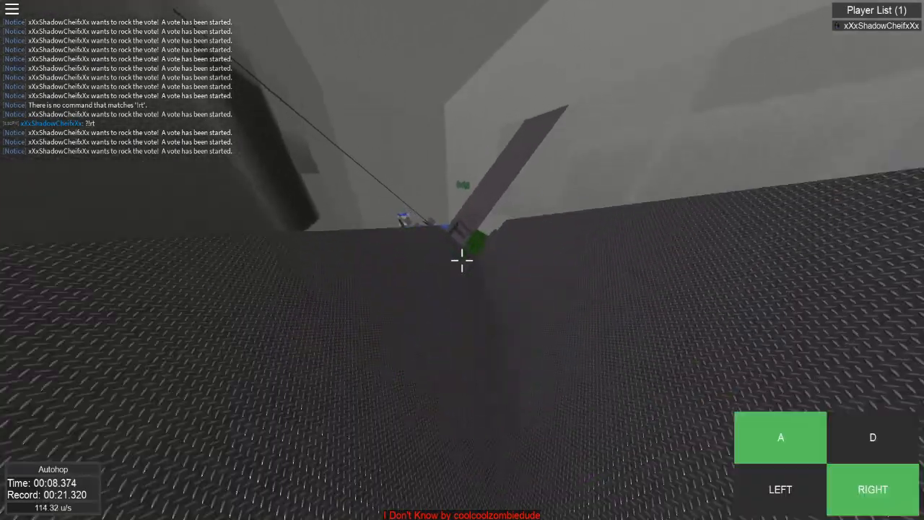
{"action": "key", "text": "d"}
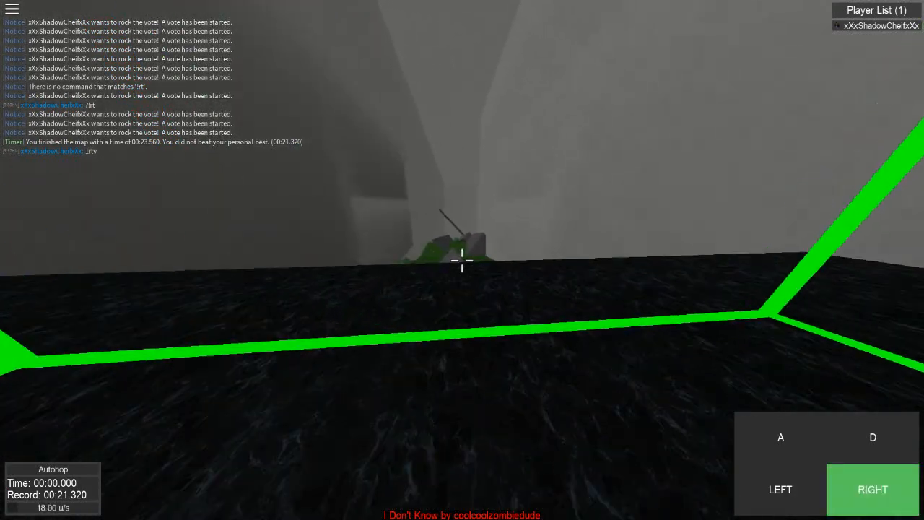
{"action": "key", "text": "a"}
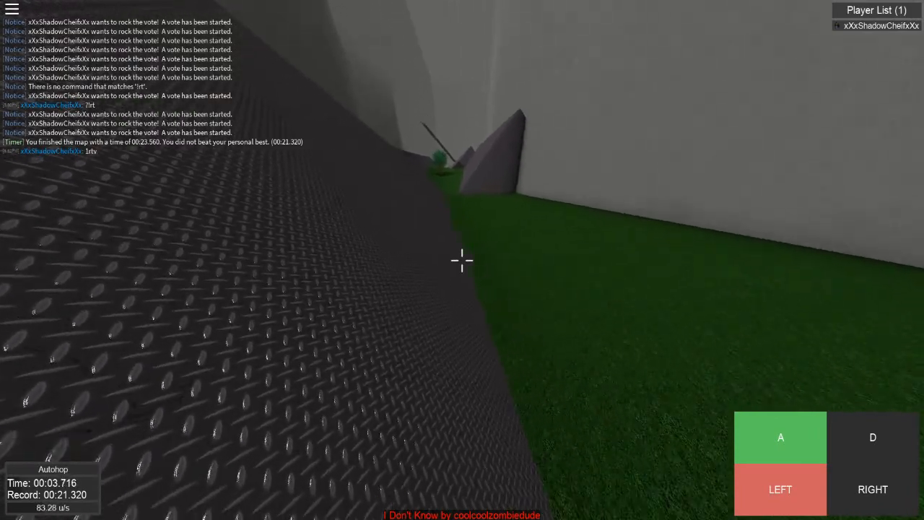
{"action": "key", "text": "d"}
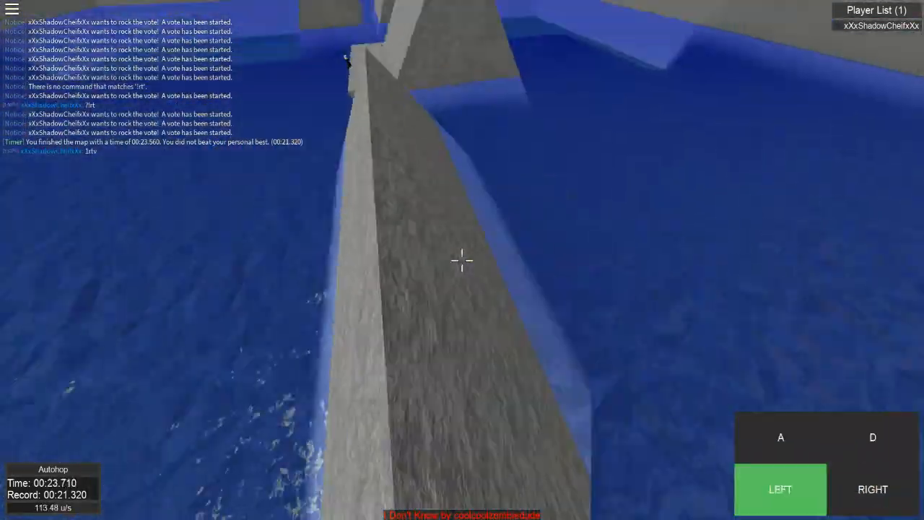
{"action": "key", "text": "d"}
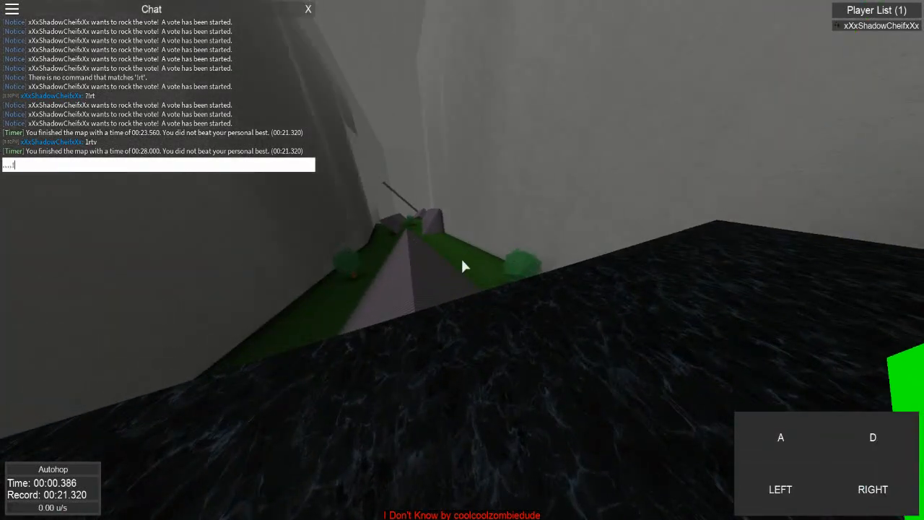
Send the !showkeys chat command and start a fresh surf run, strafing onto the grey ramp.
{"action": "key", "text": "Return"}
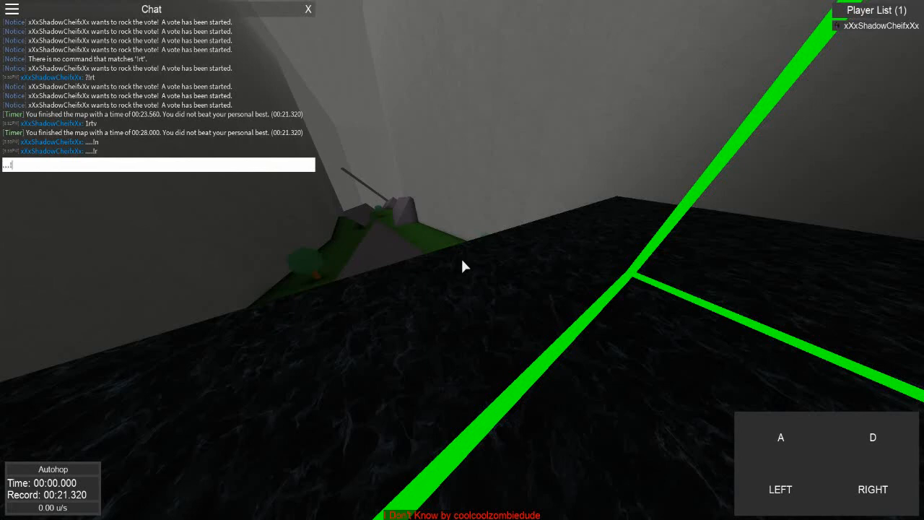
{"action": "type", "text": "showey"}
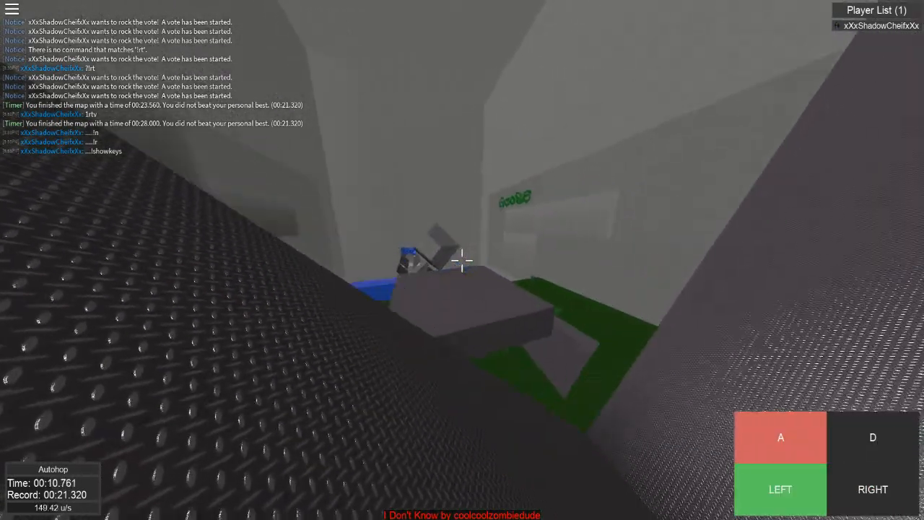
{"action": "key", "text": "d"}
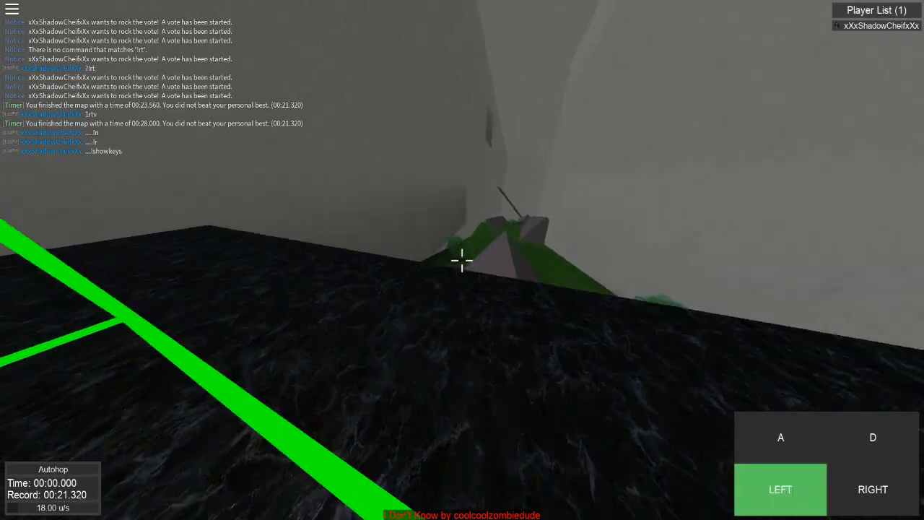
{"action": "key", "text": "a"}
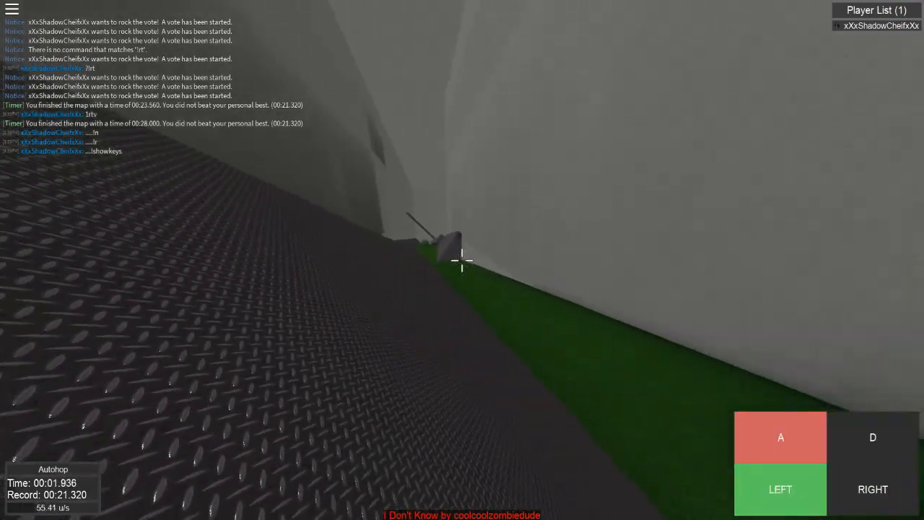